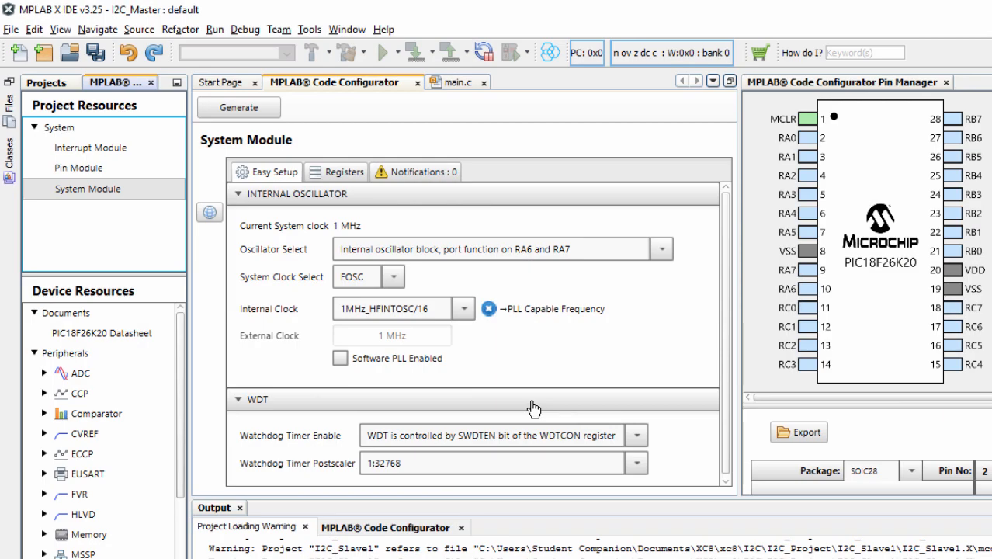
mouse_move(789, 311)
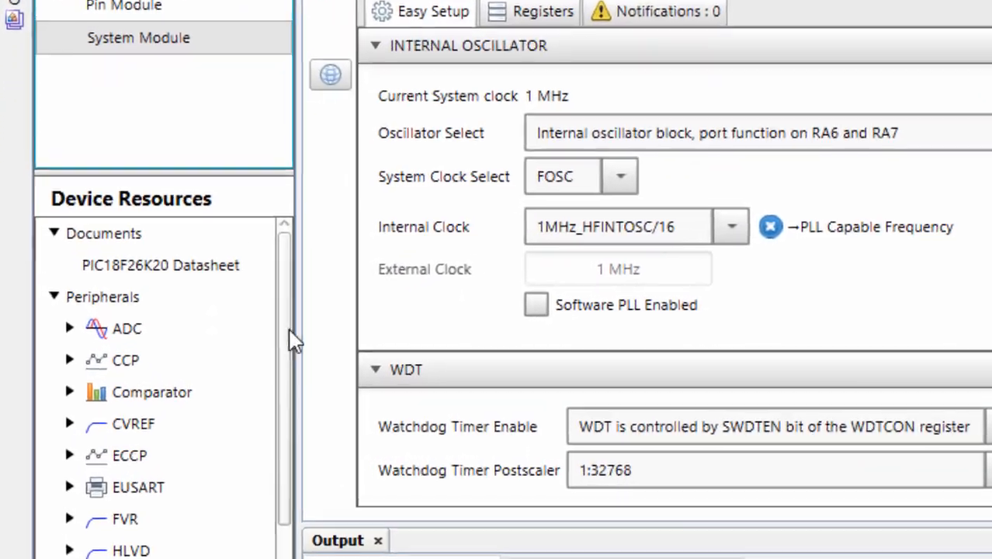
Expand the MSSP group under Peripherals in Device Resources and select its MSSP module
scroll("down", 3)
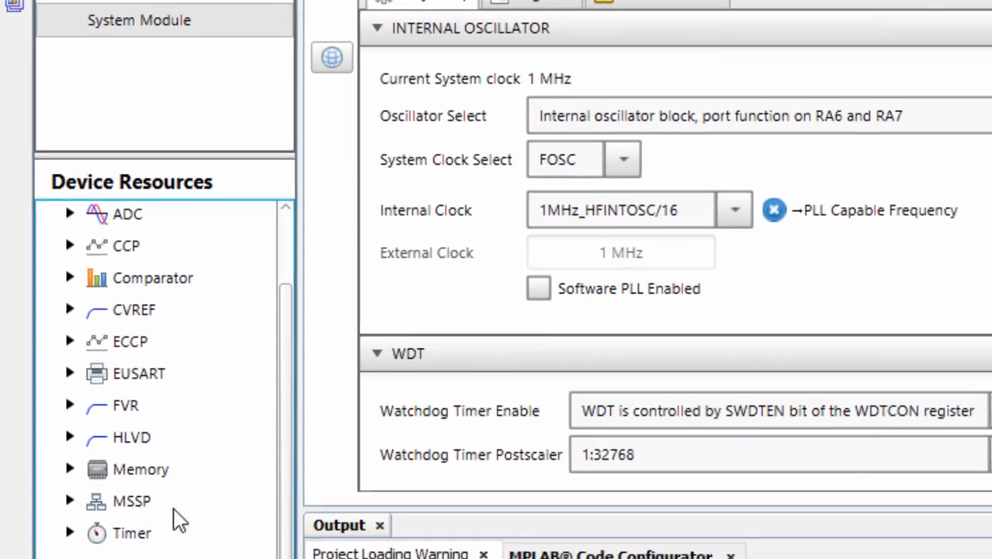
left_click(69, 500)
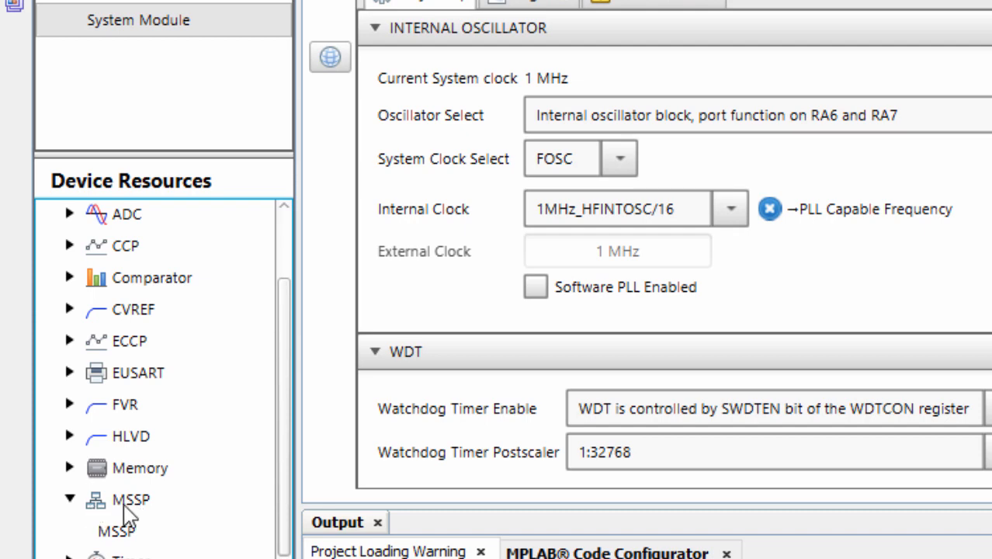
left_click(116, 533)
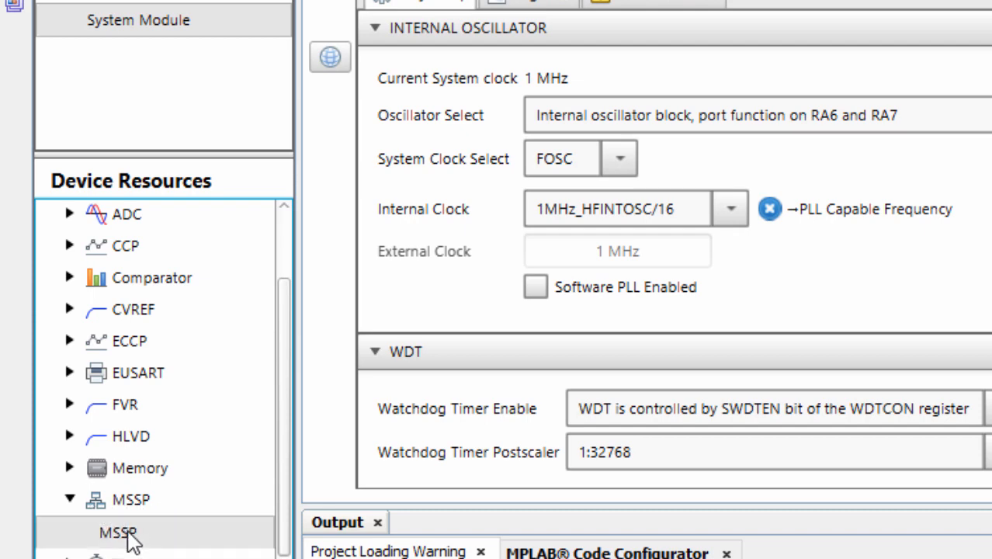
Add MSSP to Project Resources and keep its Mode set to I2C Master
left_click(116, 532)
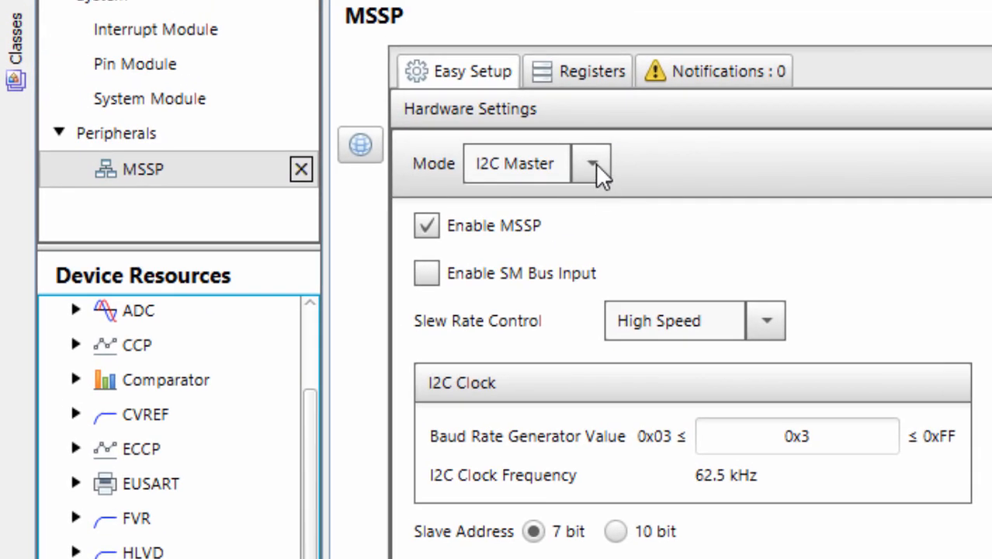
left_click(592, 163)
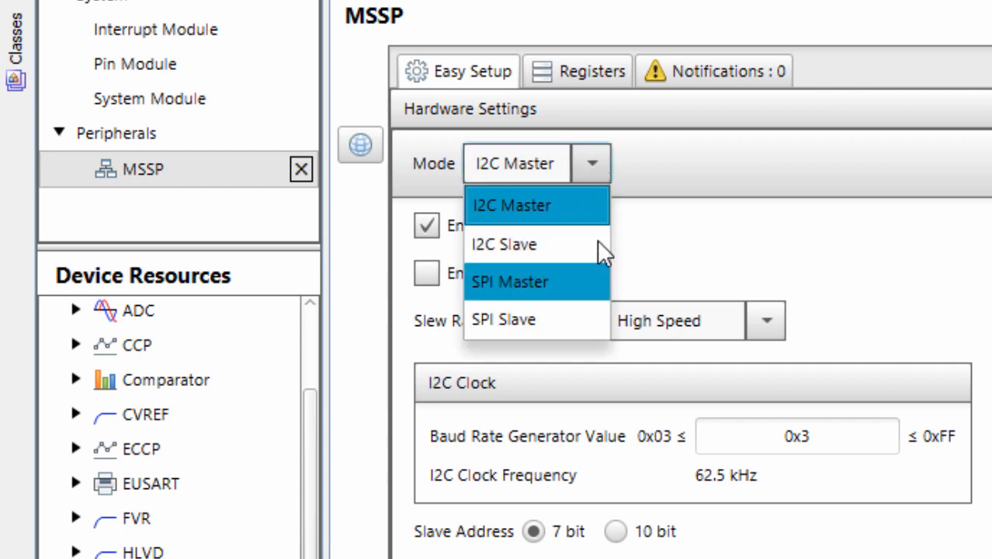
mouse_move(636, 249)
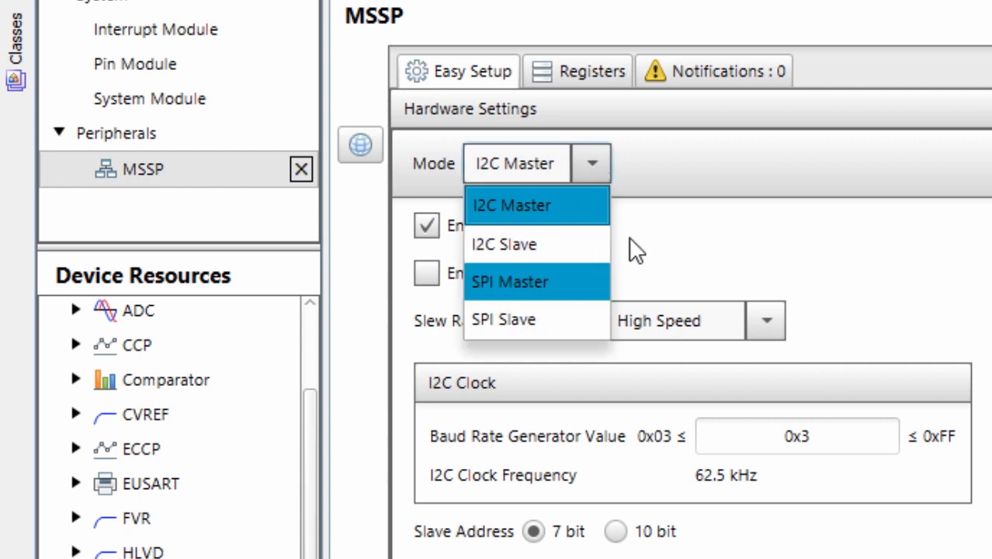
mouse_move(609, 310)
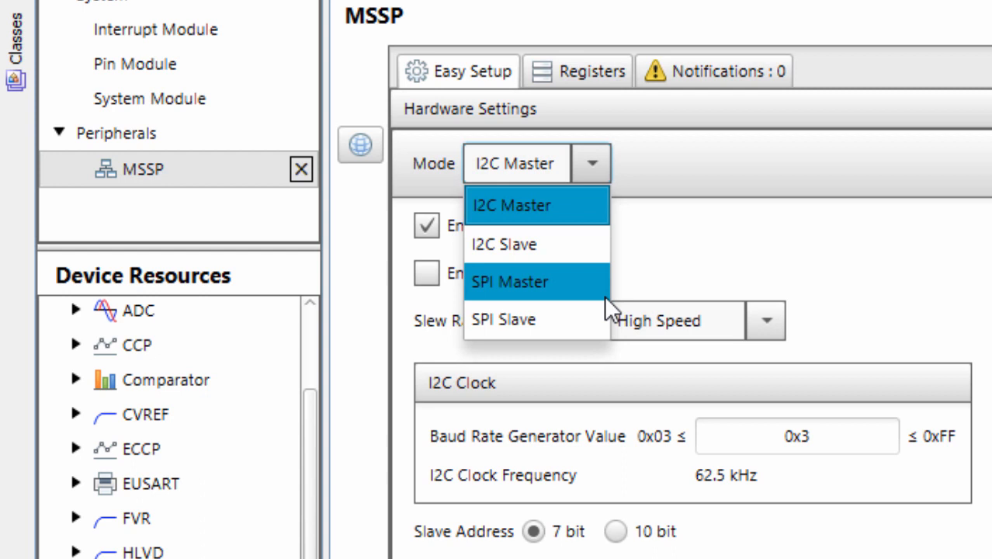
mouse_move(539, 206)
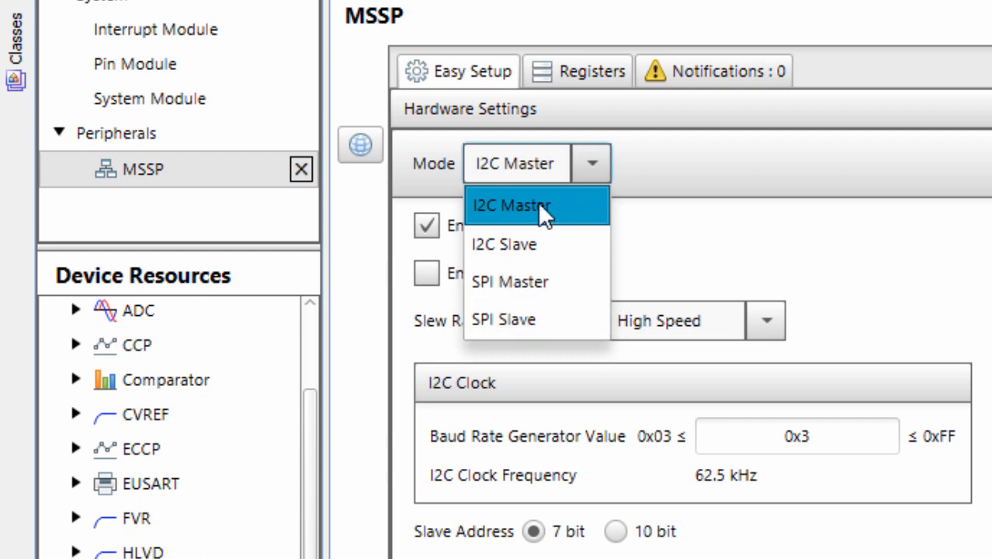
mouse_move(555, 219)
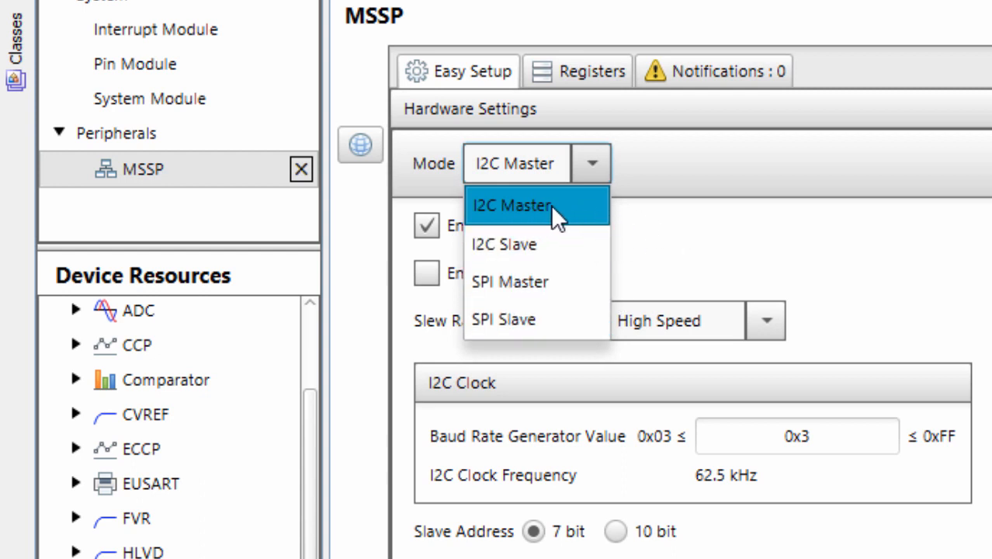
left_click(511, 206)
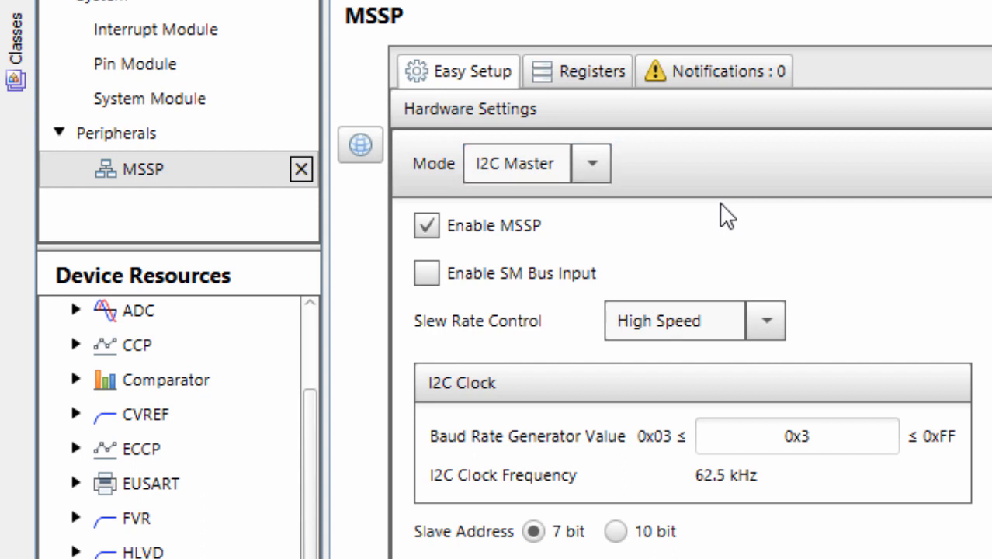
mouse_move(485, 248)
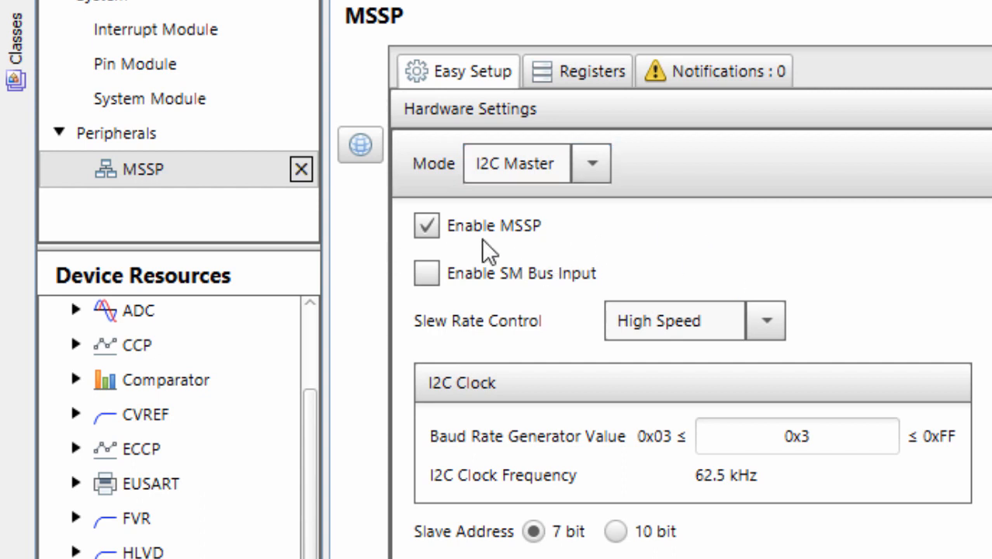
mouse_move(425, 354)
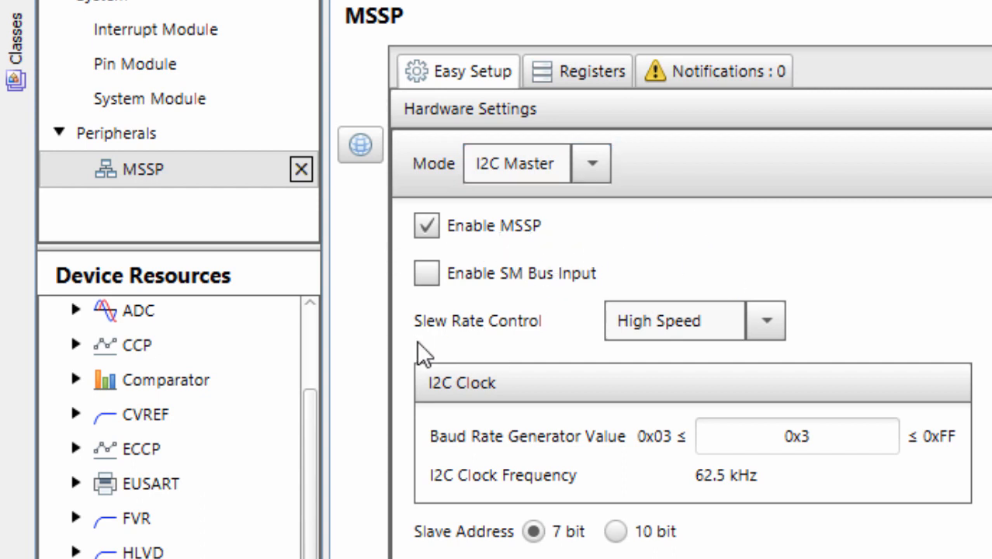
mouse_move(443, 349)
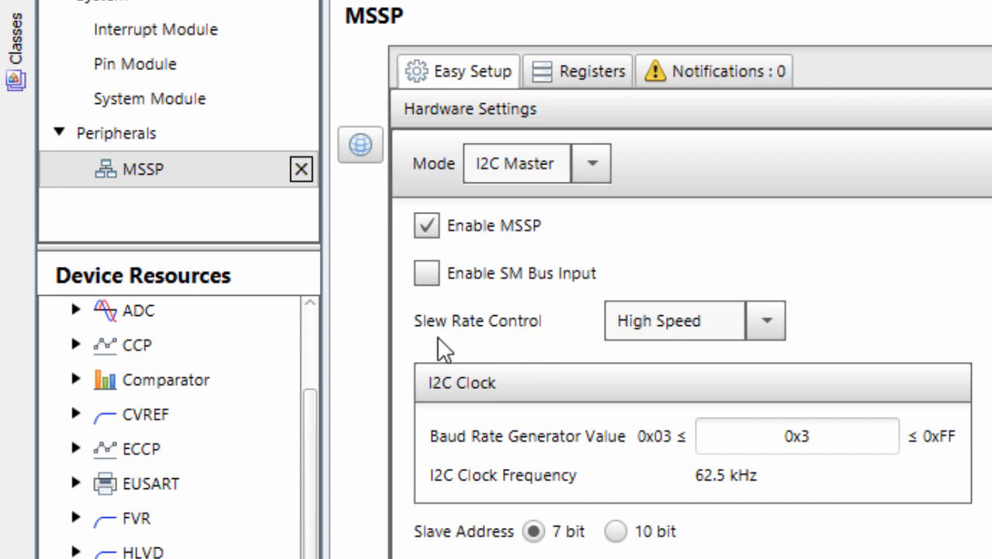
Set the MSSP Slew Rate Control to Standard Speed
left_click(765, 320)
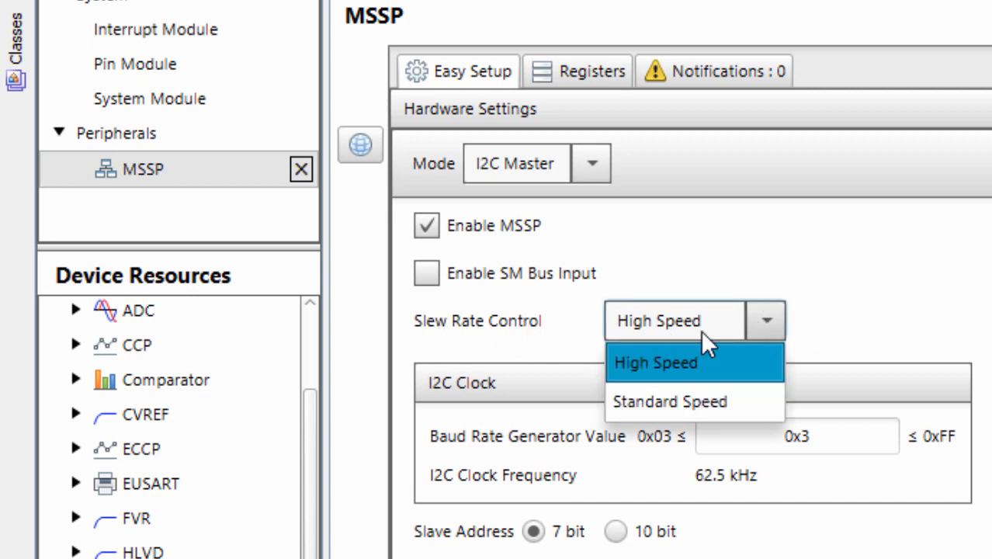
left_click(669, 401)
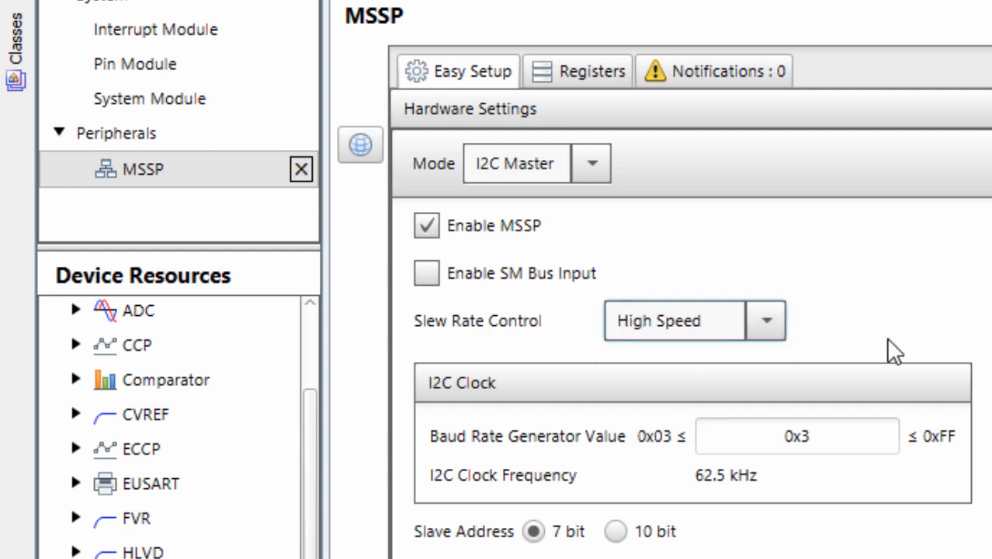
left_click(766, 320)
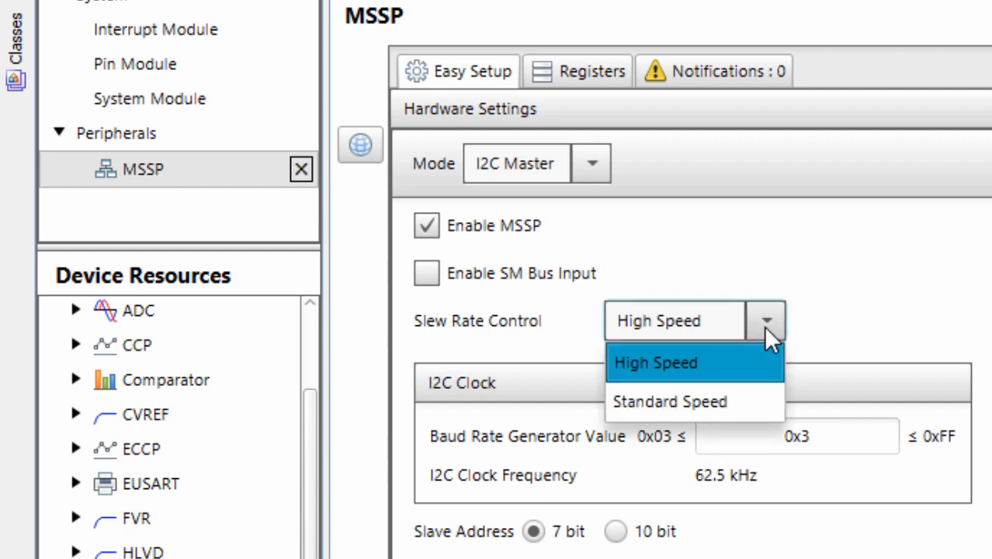
left_click(670, 401)
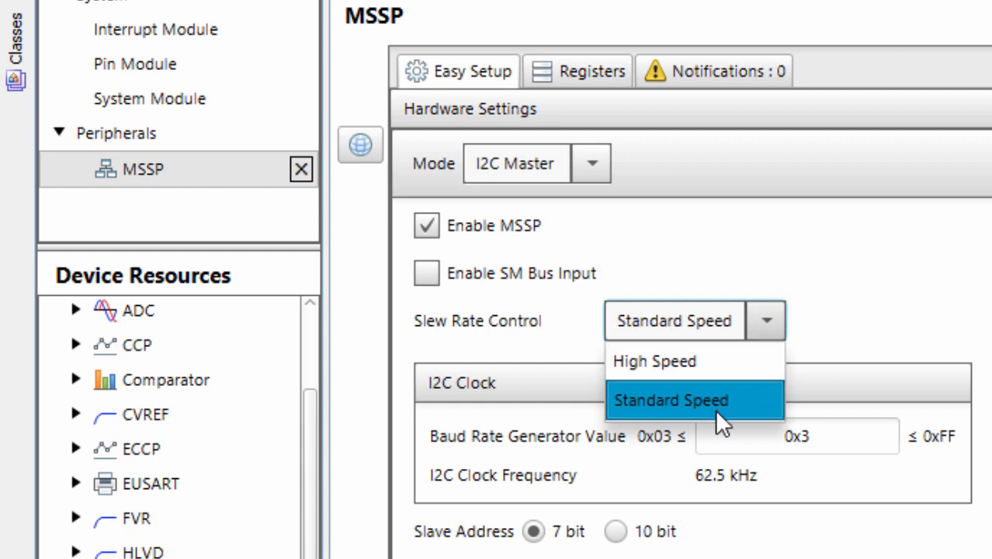
left_click(671, 400)
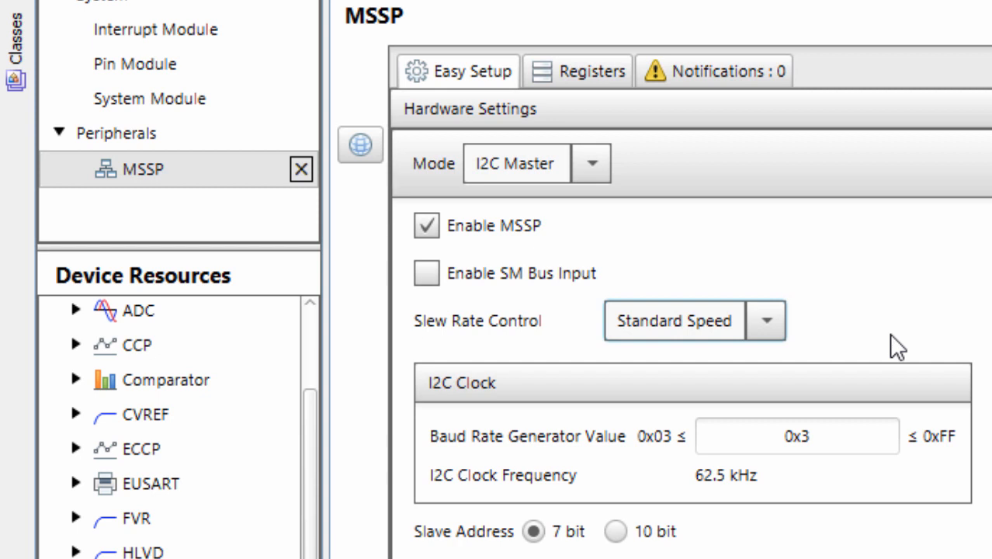
mouse_move(833, 506)
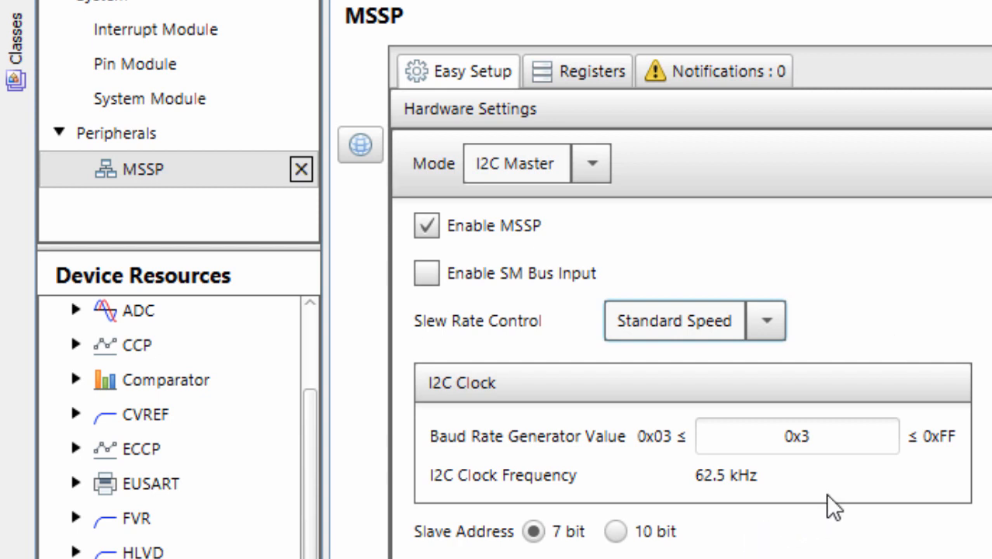
mouse_move(829, 481)
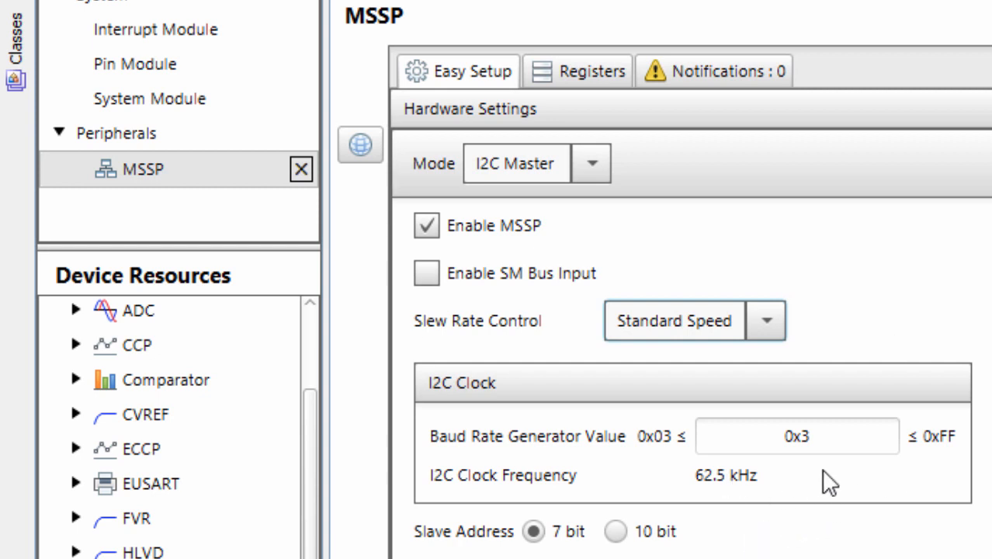
Set the Baud Rate Generator Value to 0x13 for a 100 kHz I2C clock
left_click(797, 435)
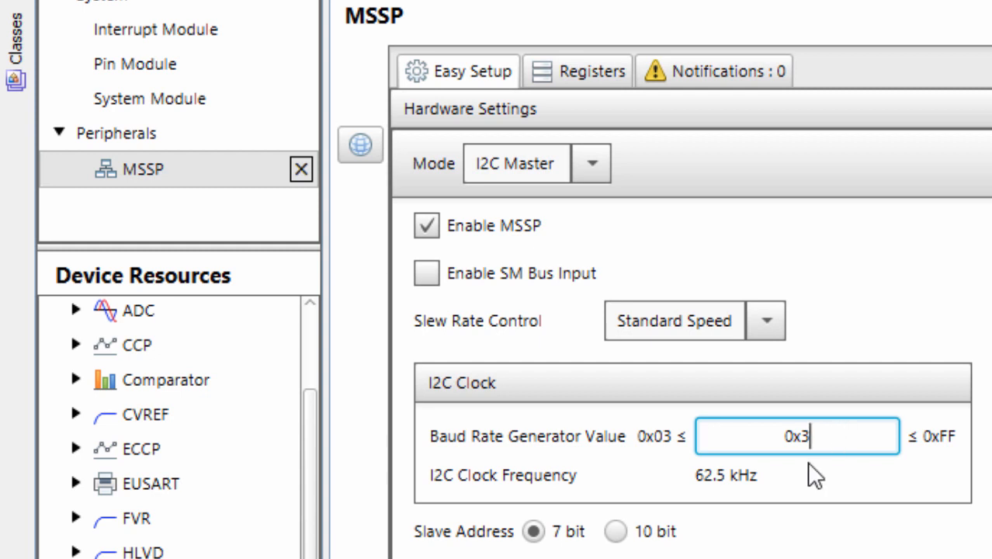
mouse_move(574, 496)
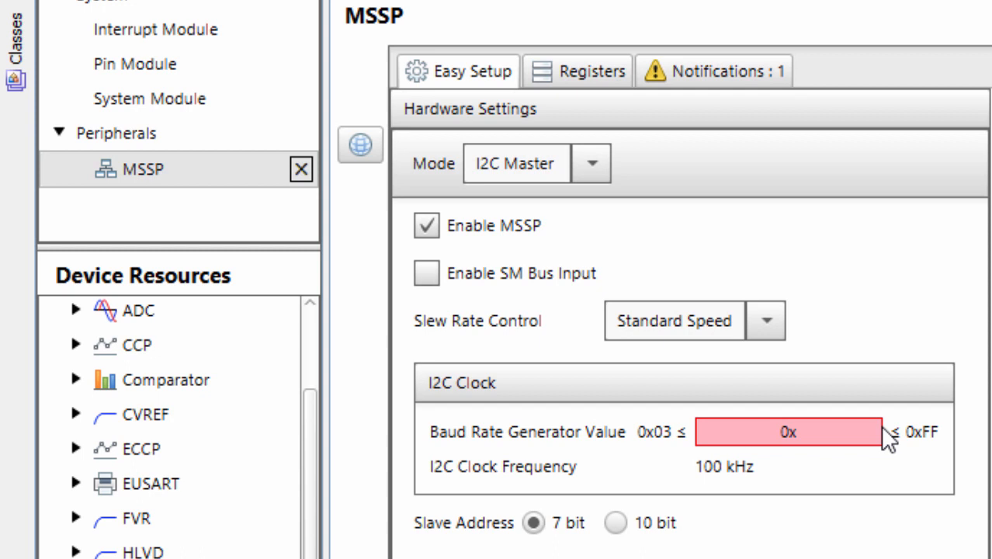
type("0x13")
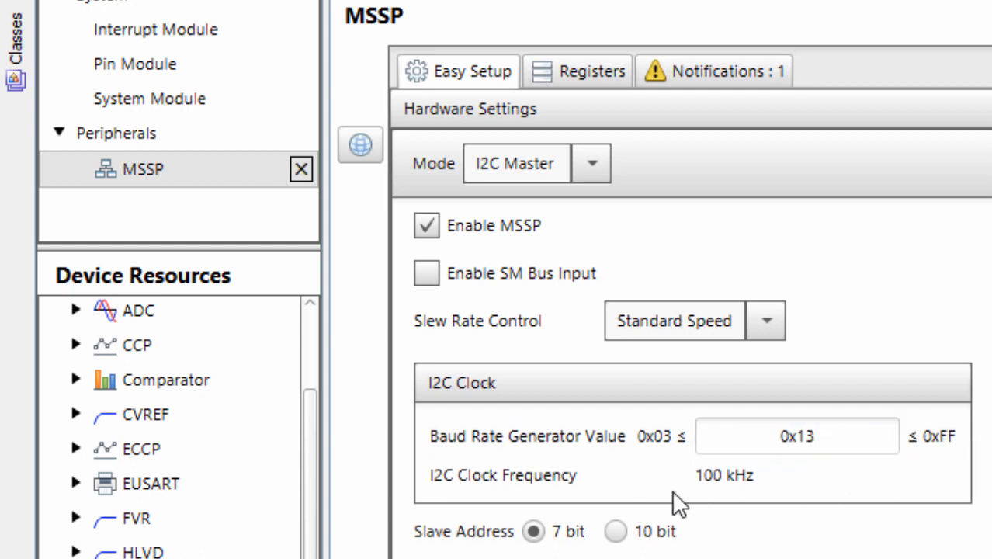
mouse_move(736, 496)
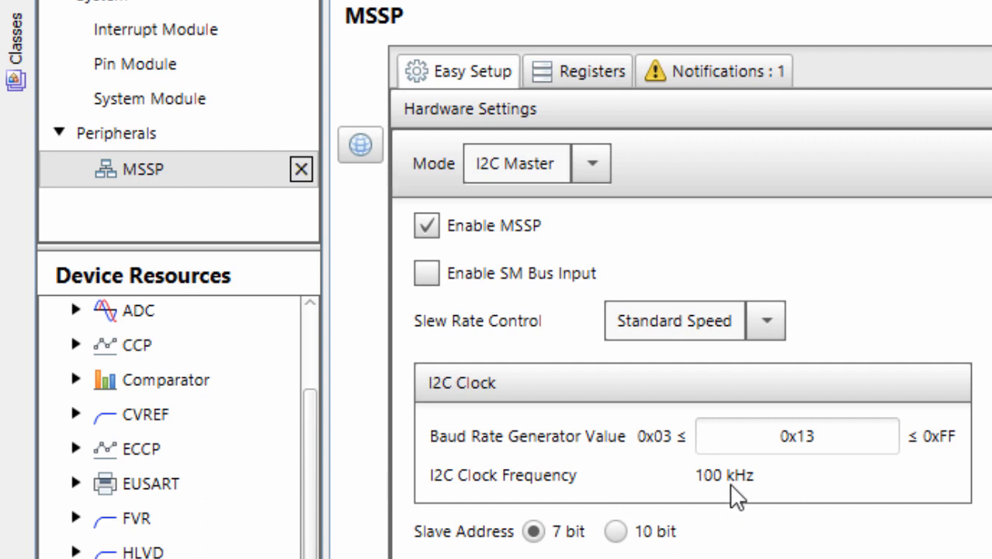
mouse_move(609, 370)
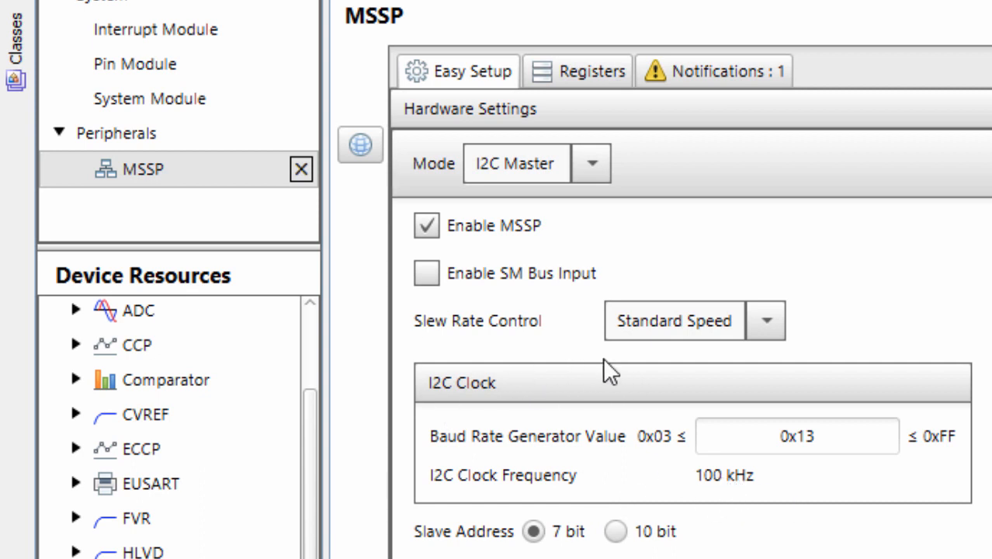
left_click(765, 321)
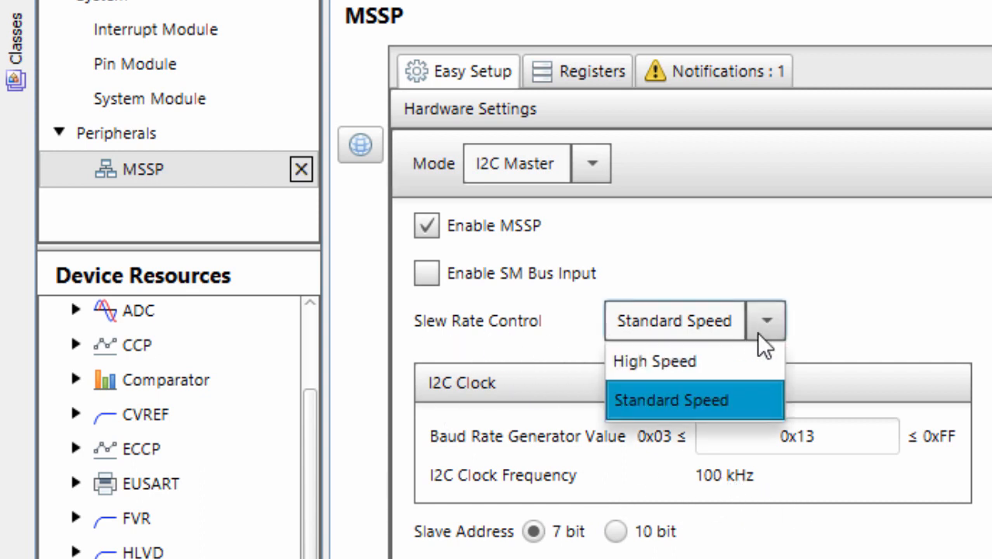
left_click(671, 400)
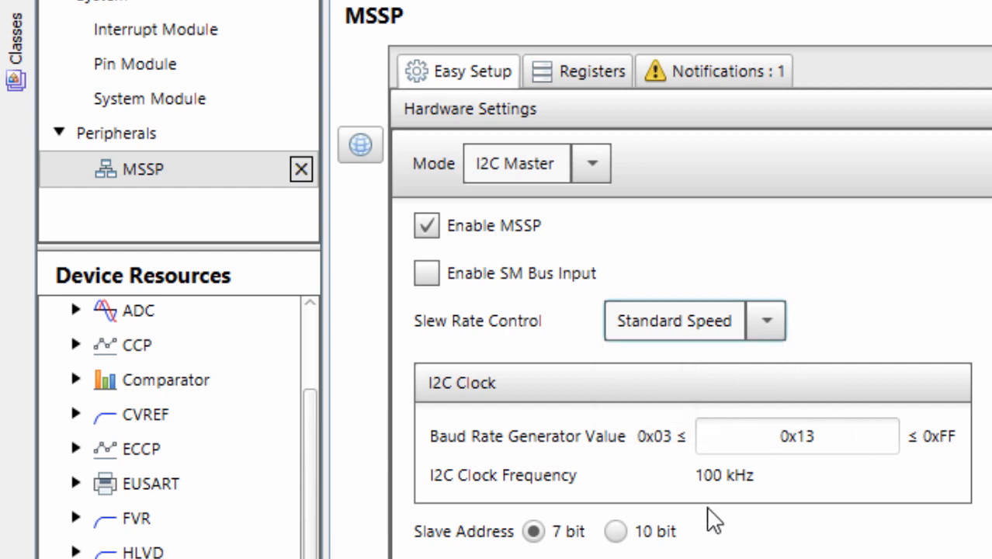
mouse_move(769, 485)
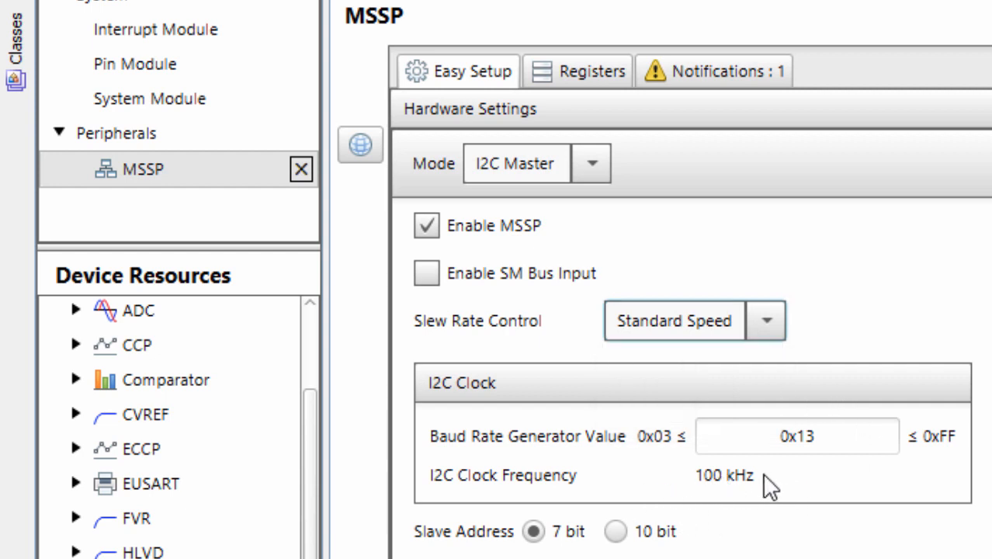
left_click(765, 320)
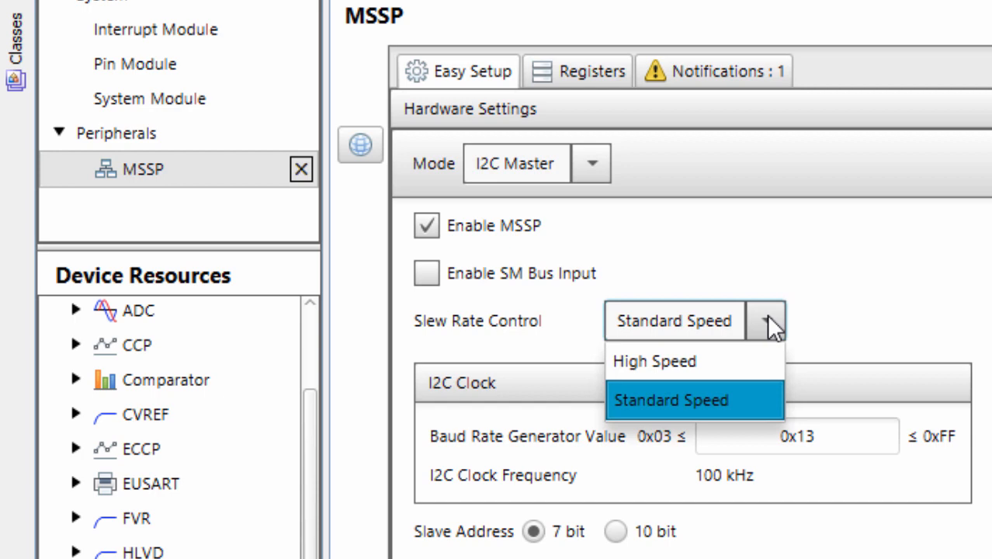
left_click(671, 399)
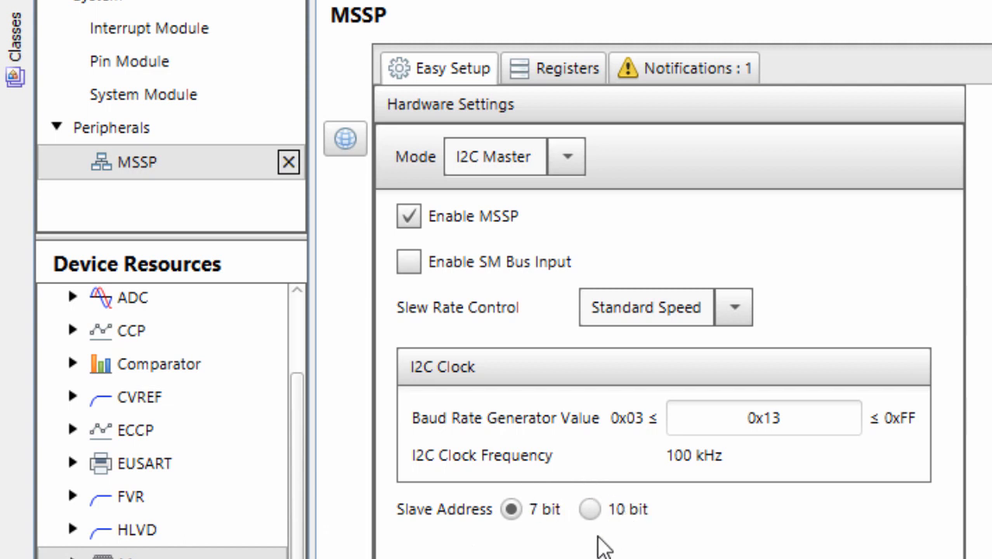
mouse_move(663, 527)
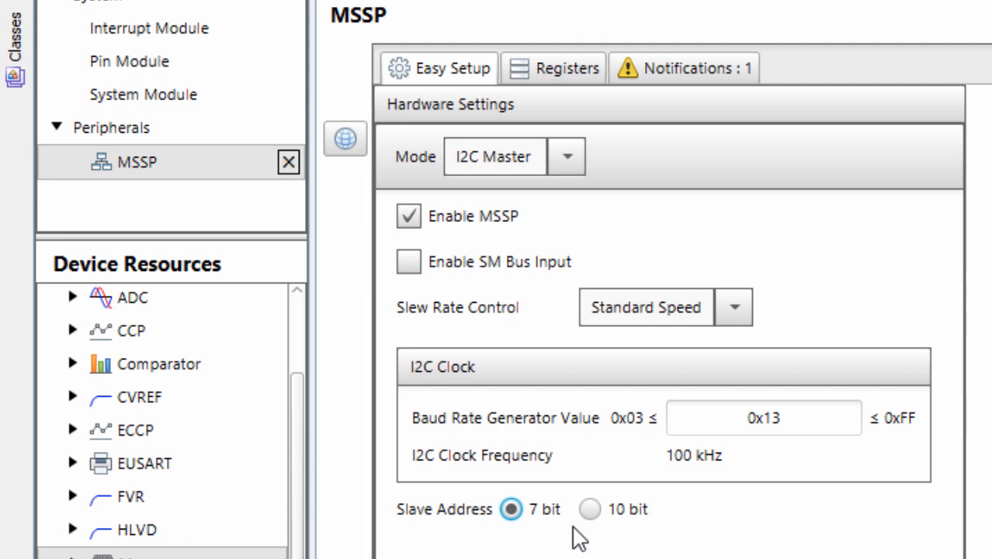
mouse_move(604, 534)
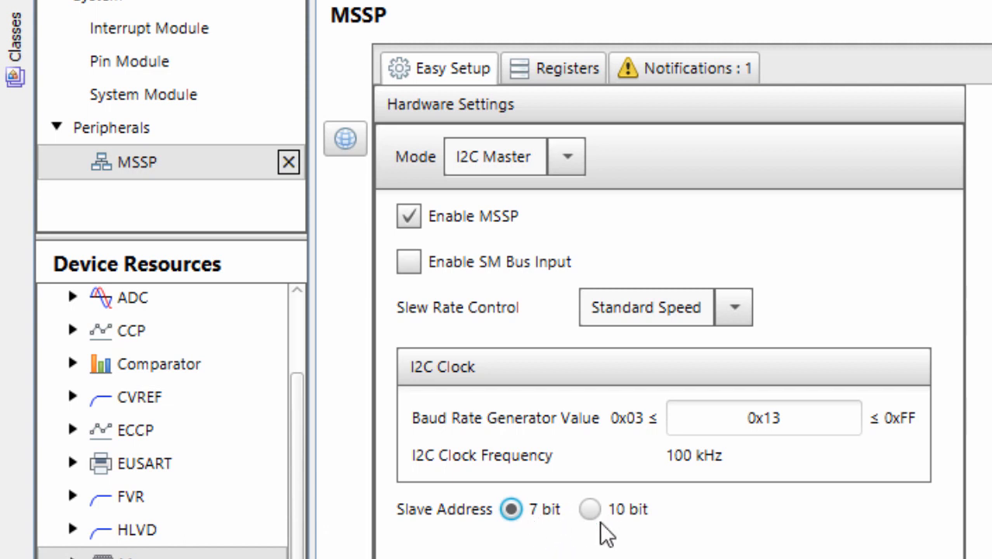
mouse_move(570, 78)
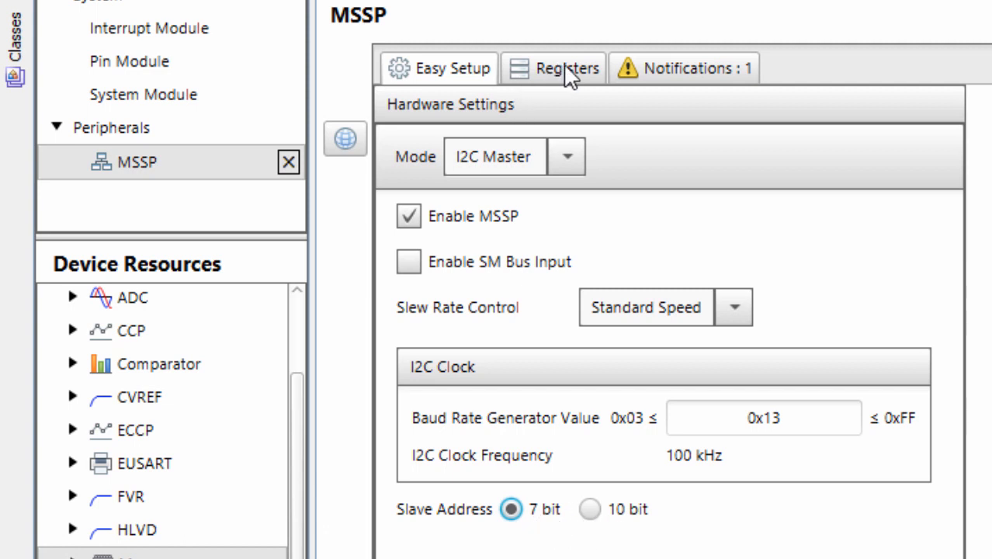
left_click(553, 69)
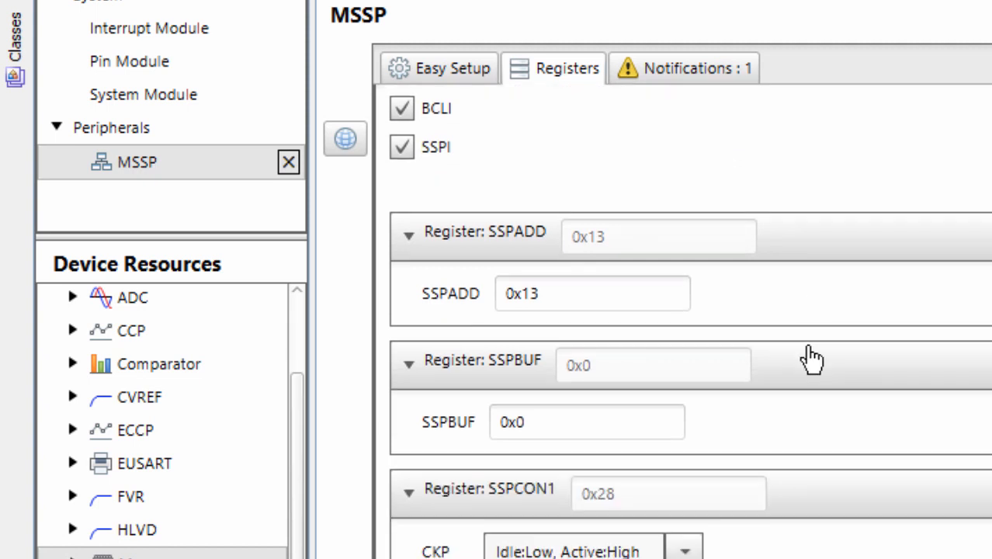
scroll("down", 3)
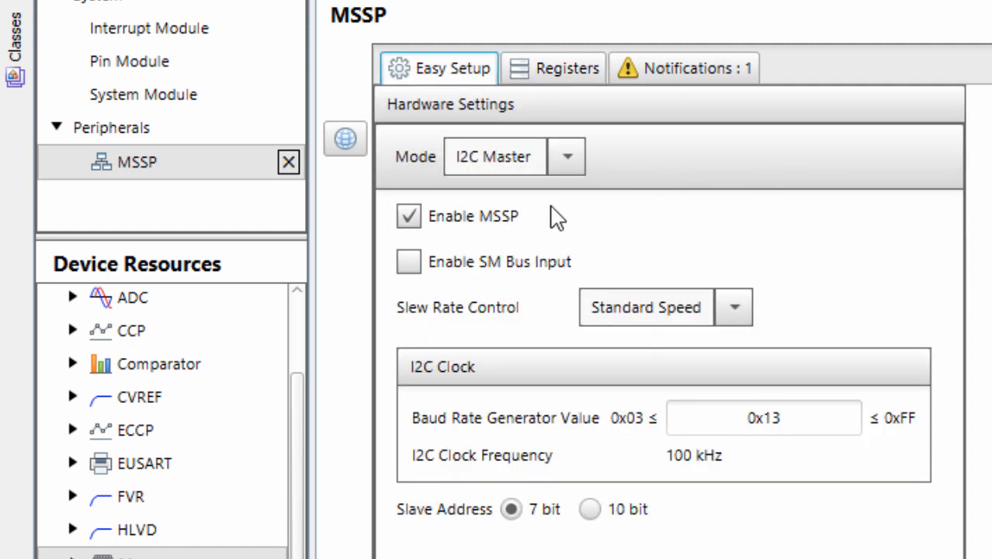
mouse_move(880, 267)
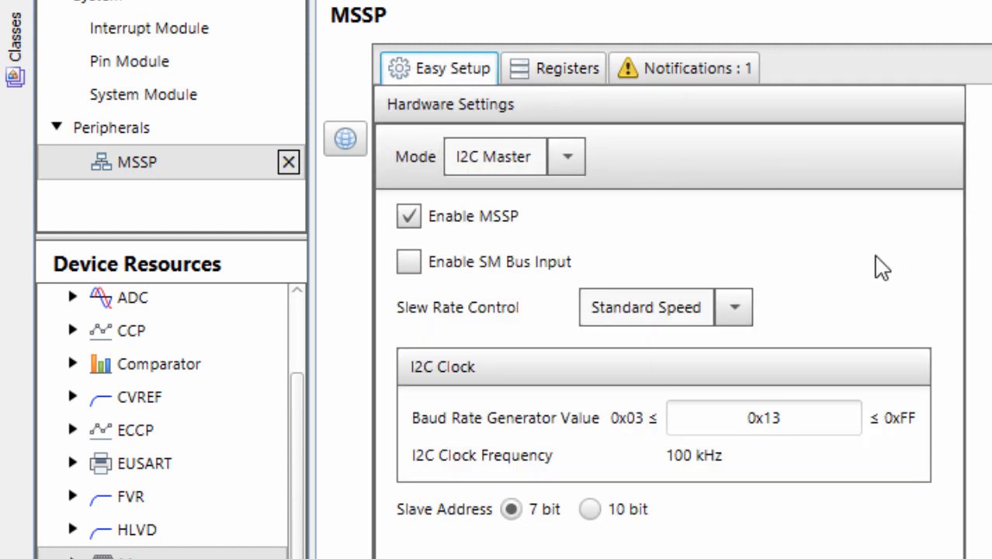
Show the MSSP notification that PLL is not applicable with INTOSC
left_click(683, 68)
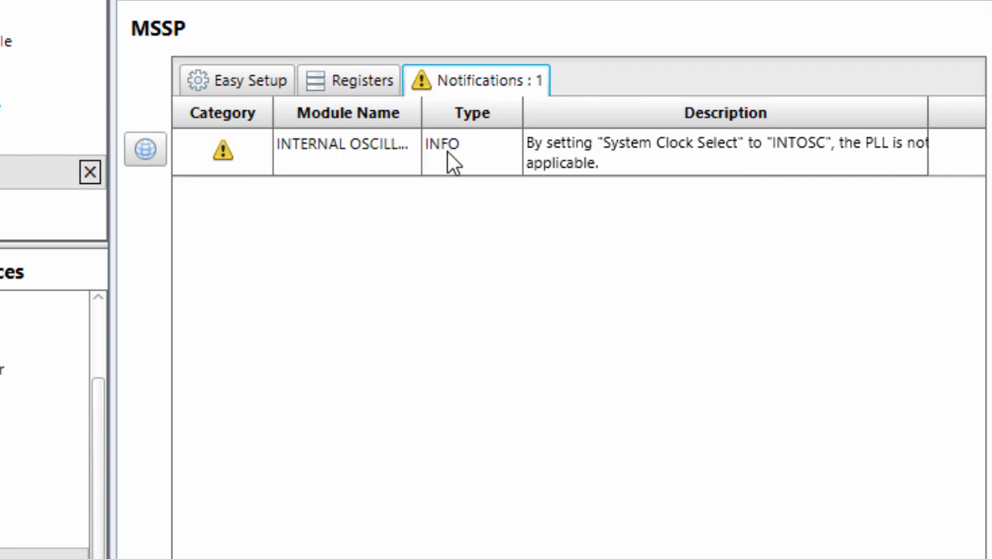
mouse_move(512, 163)
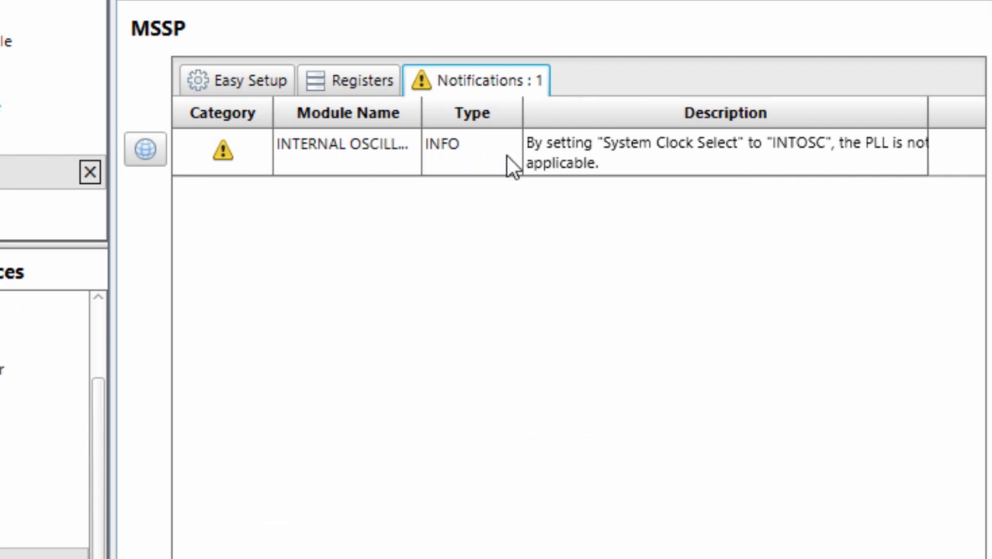
mouse_move(698, 166)
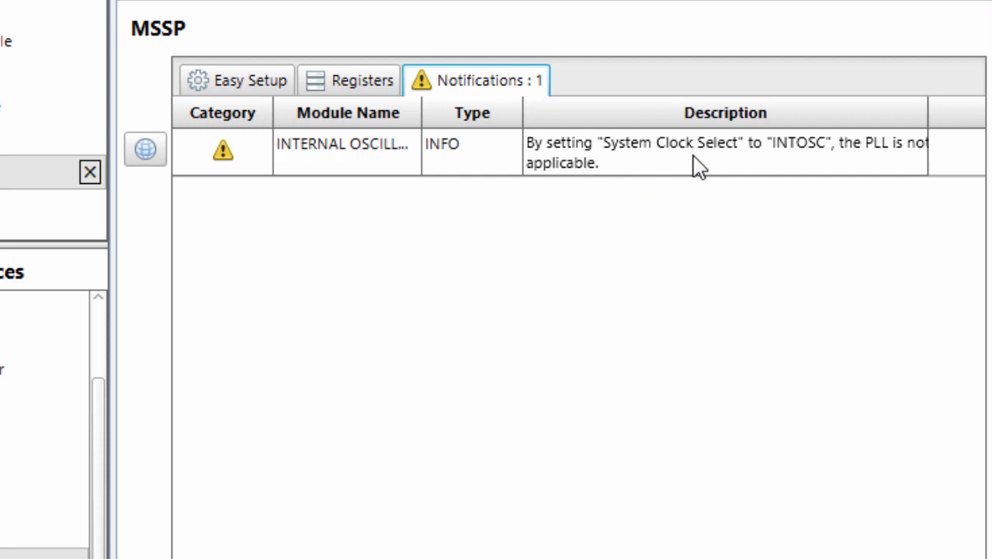
mouse_move(864, 169)
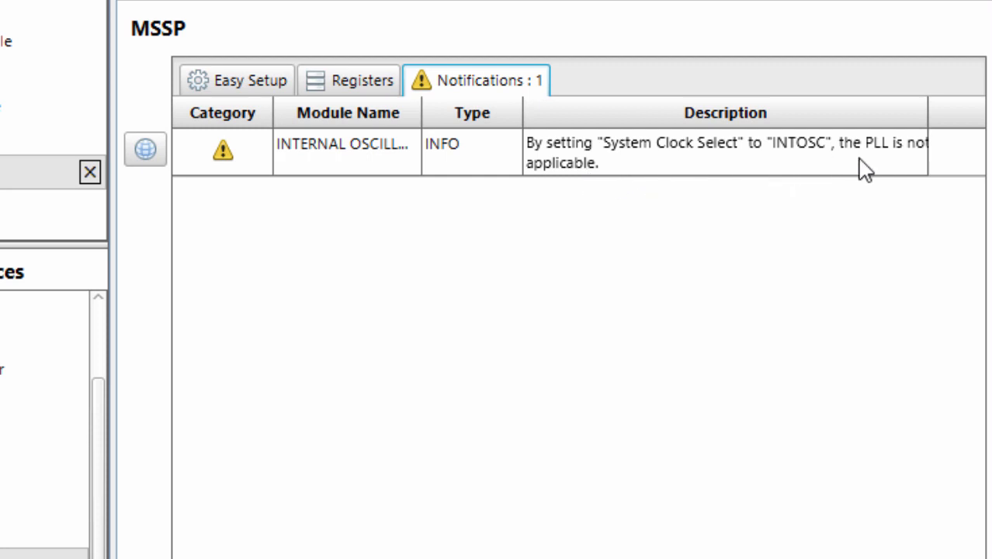
mouse_move(607, 177)
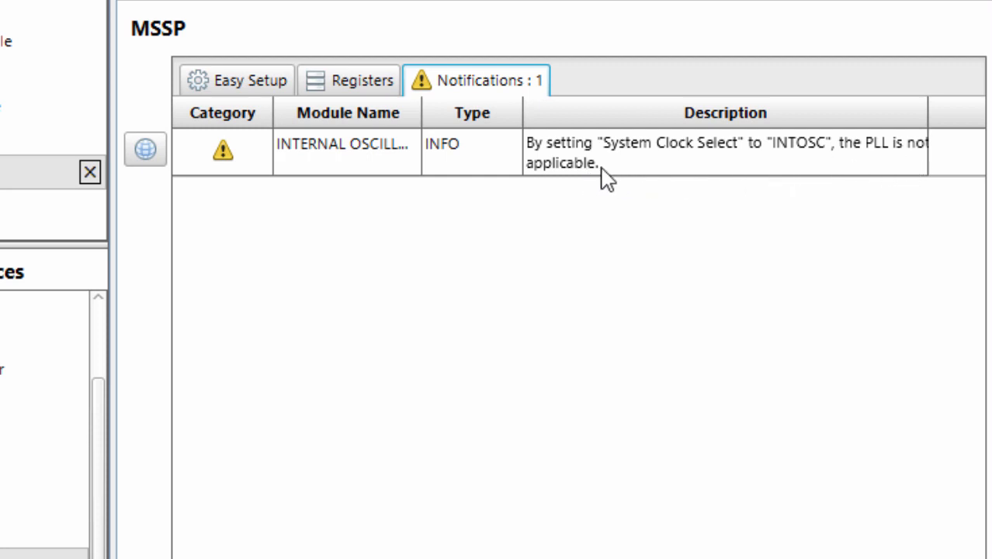
mouse_move(601, 174)
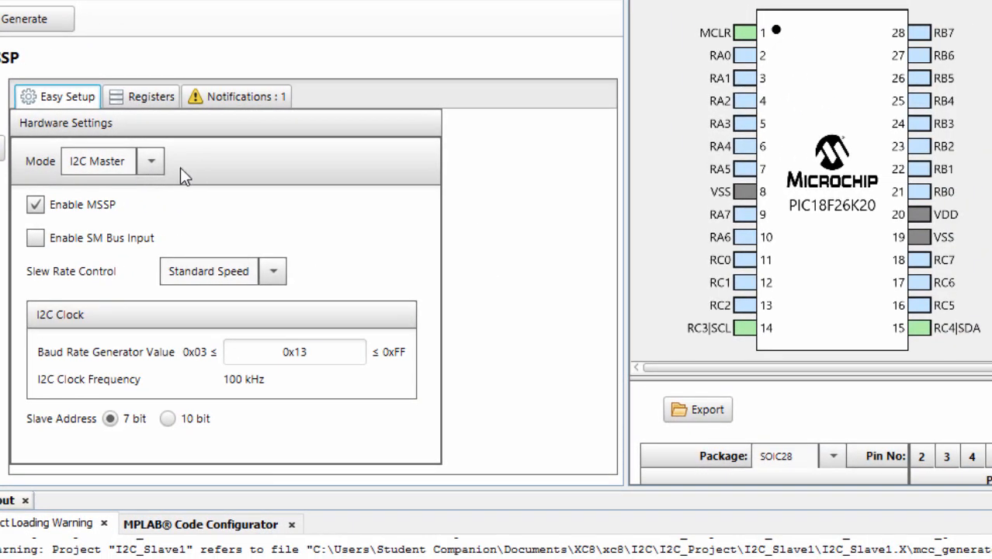
mouse_move(741, 48)
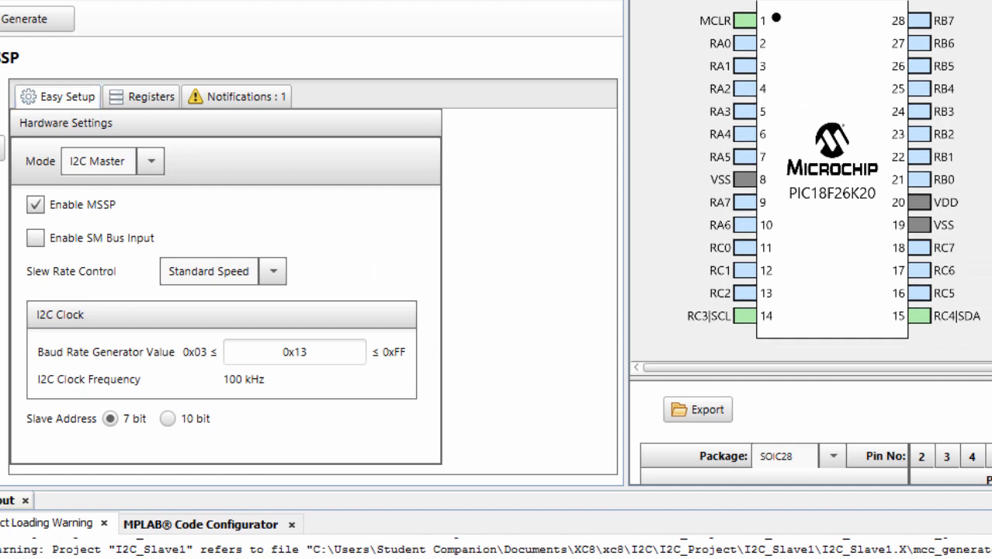
mouse_move(872, 341)
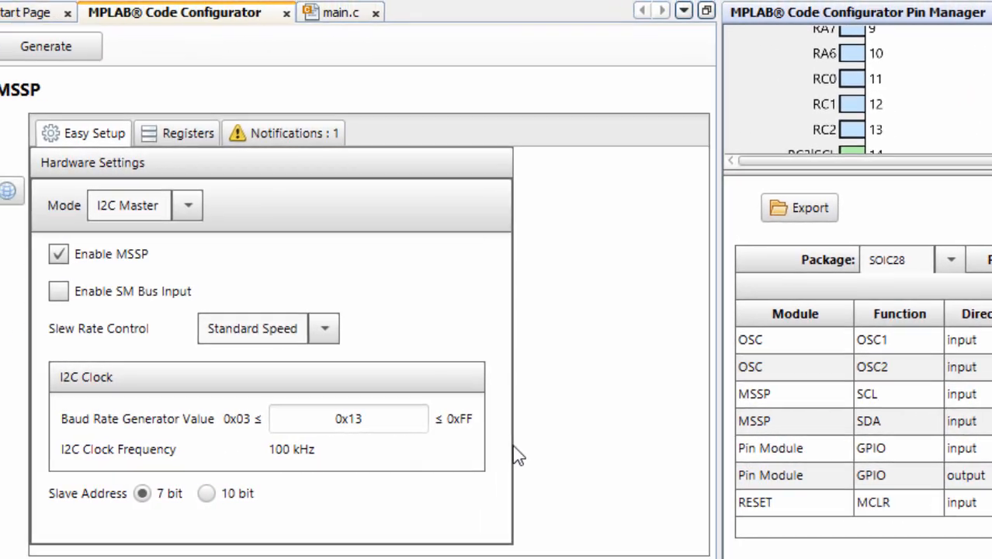
Generate the MCC code and save the configuration as MyConfig.mc3
left_click(45, 46)
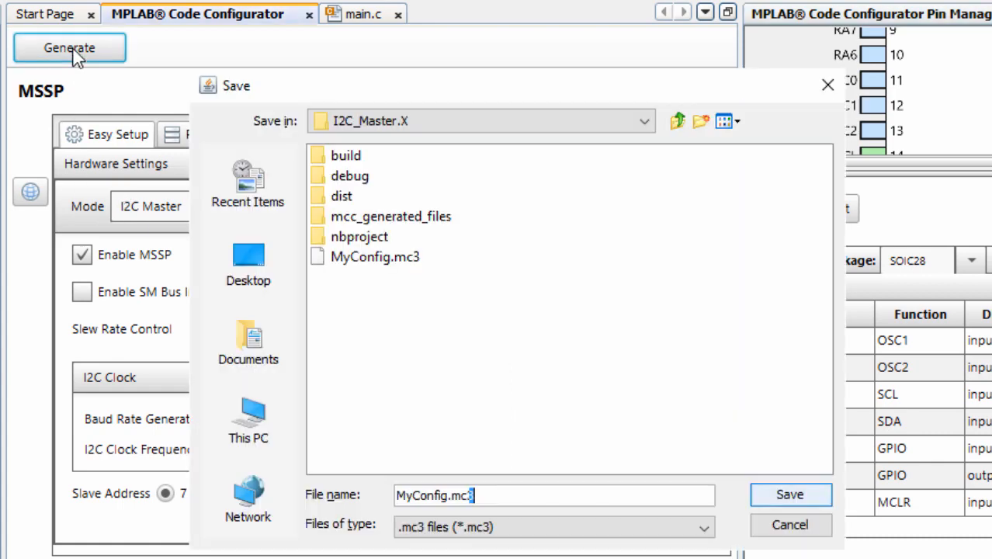
left_click(789, 494)
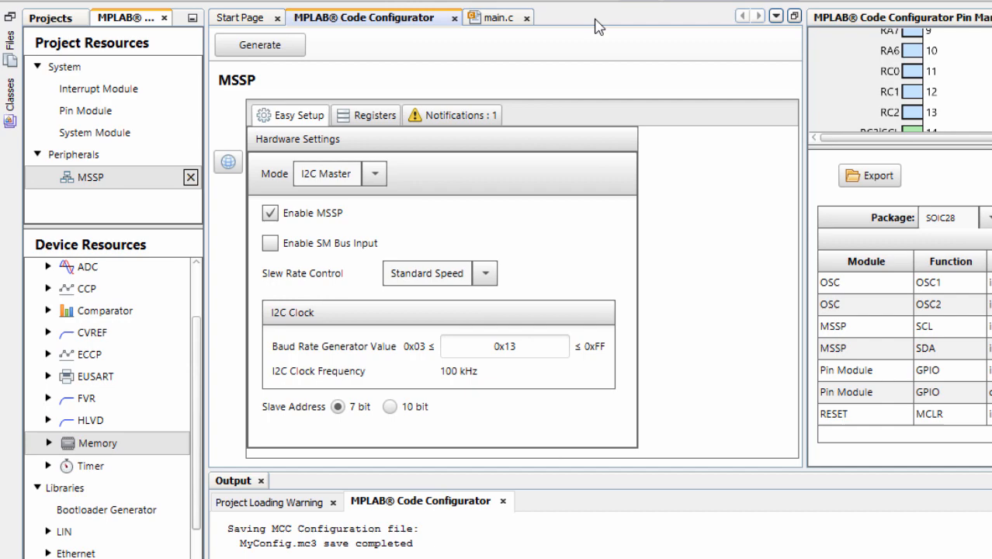
Show the I2C_Master project tree with its MCC generated source files
left_click(94, 133)
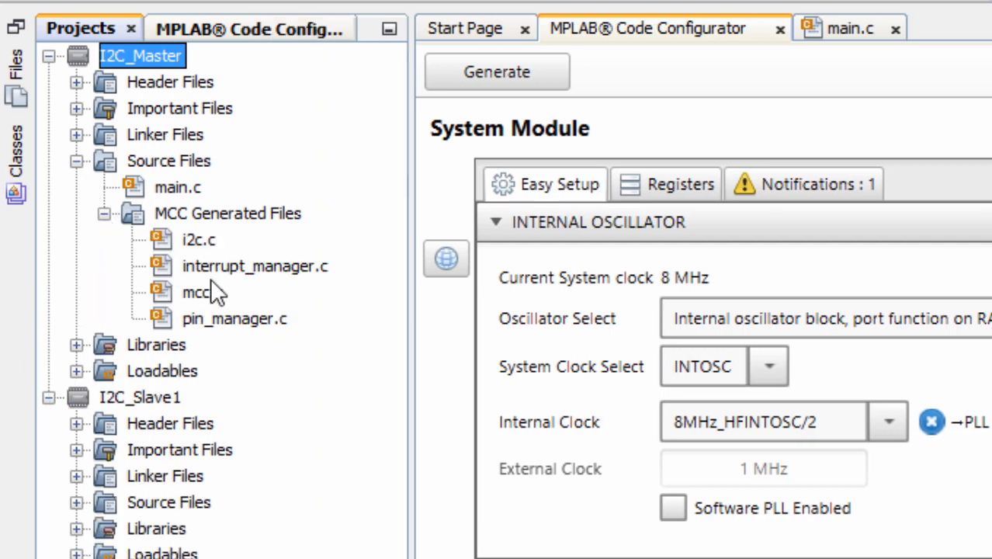
mouse_move(303, 237)
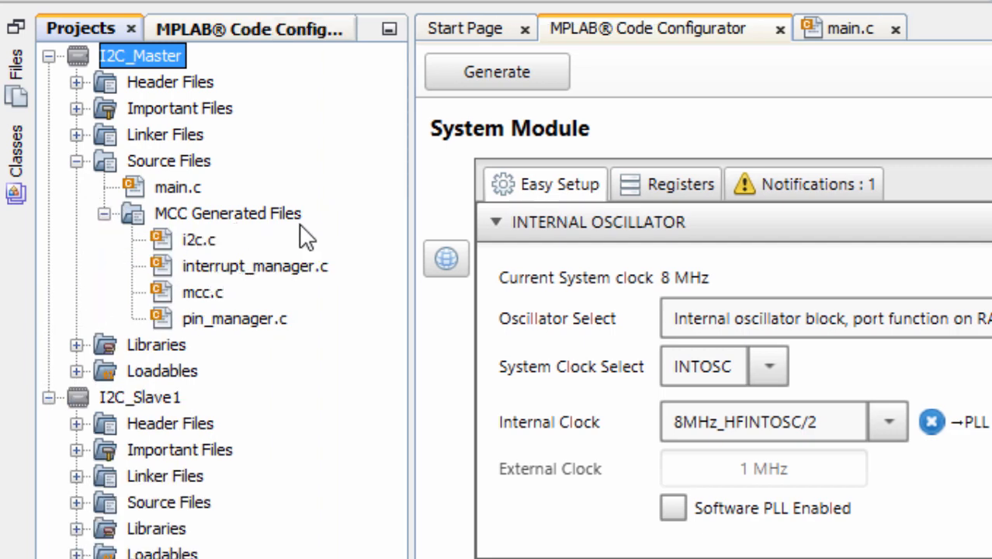
mouse_move(200, 256)
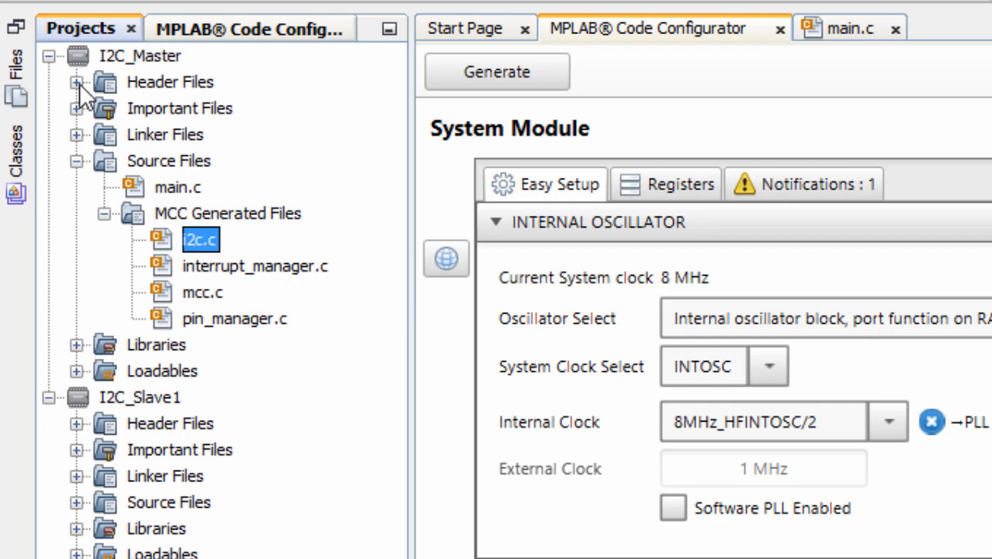
Open the i2c.h header and scroll to the I2C_Initialize EEPROM write example
left_click(76, 81)
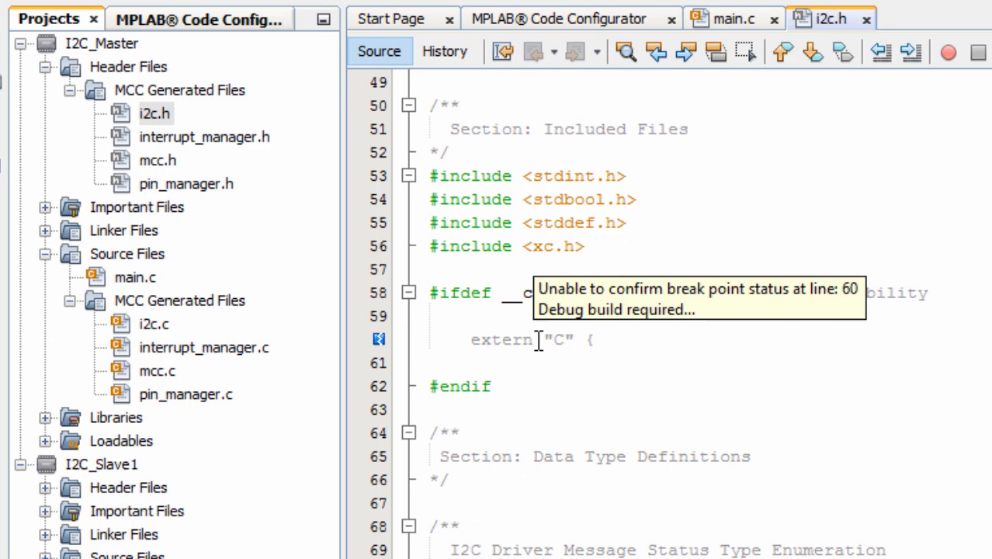
scroll("down", 3)
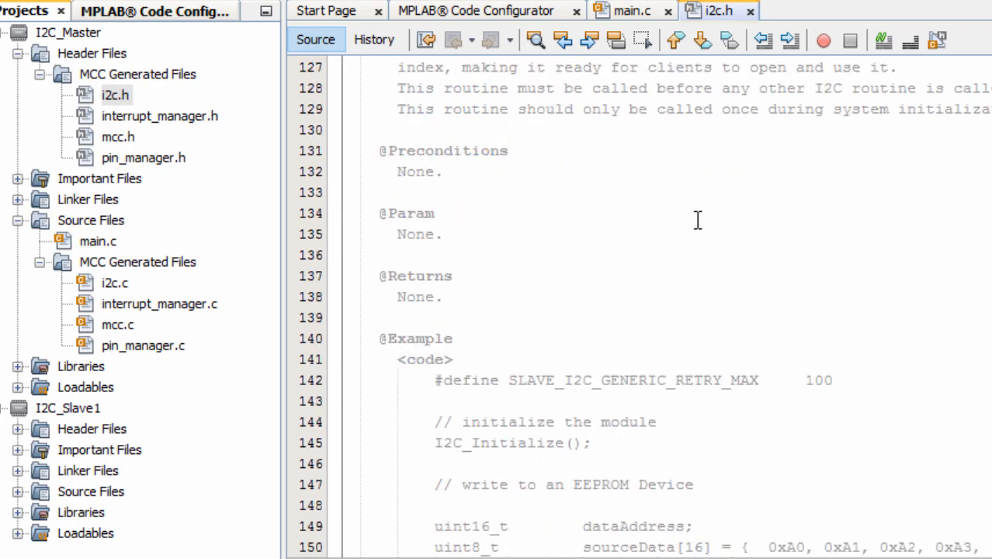
scroll("down", 3)
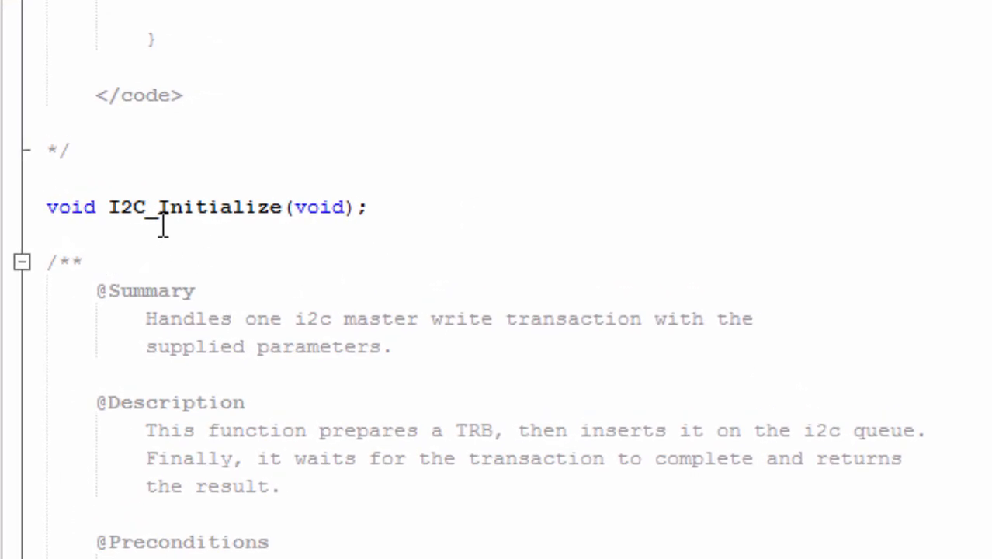
scroll("down", 3)
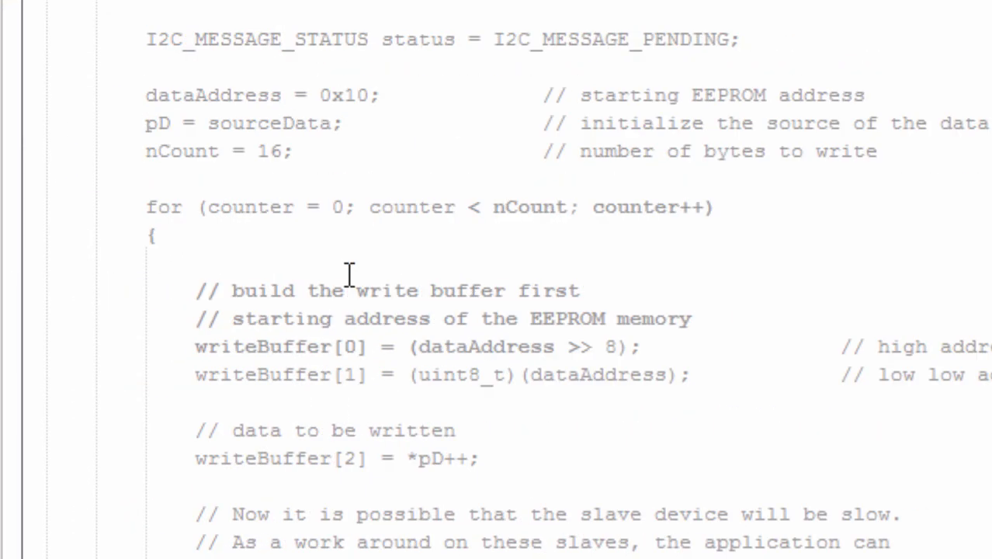
scroll("up", 3)
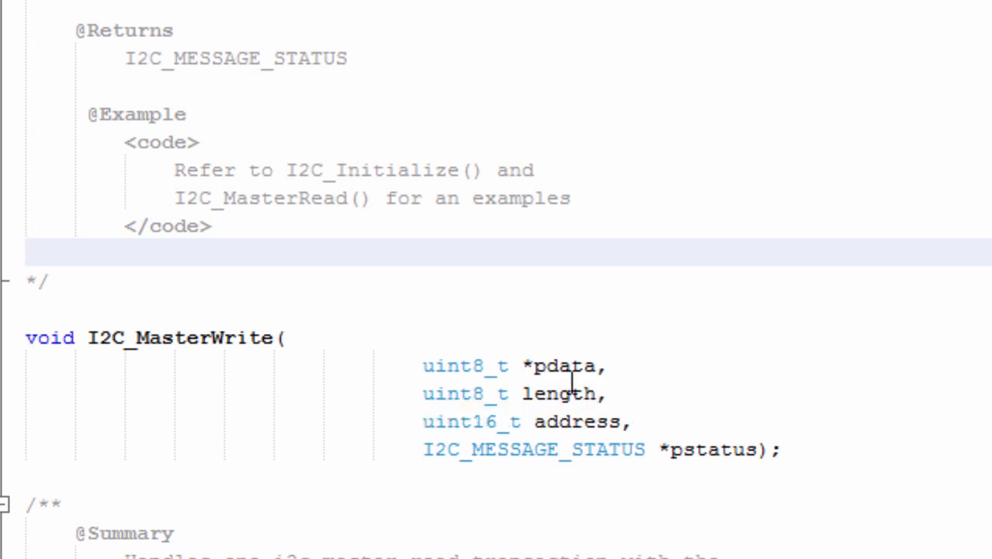
Scroll i2c.h to the I2C_MasterWrite prototype and its parameter and return documentation
scroll("down", 3)
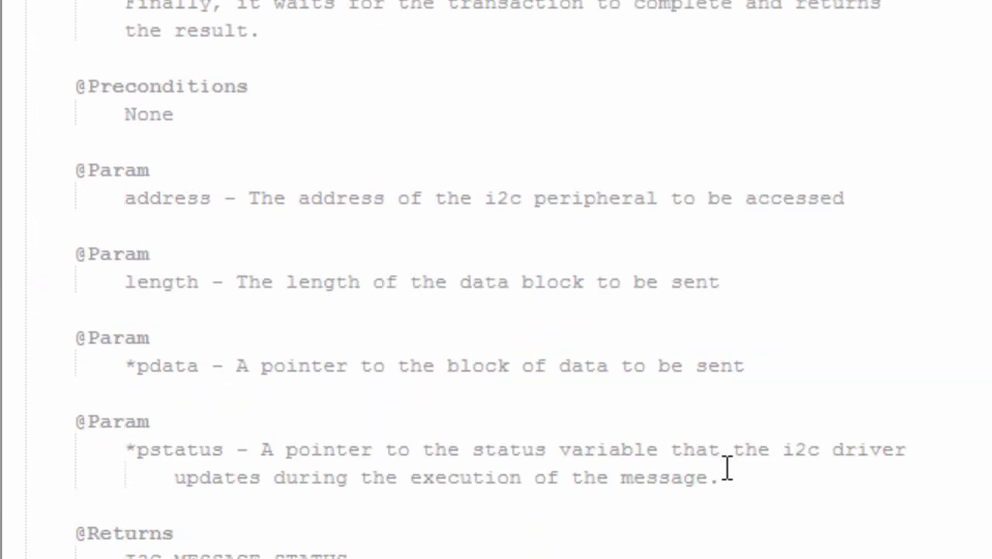
scroll("up", 3)
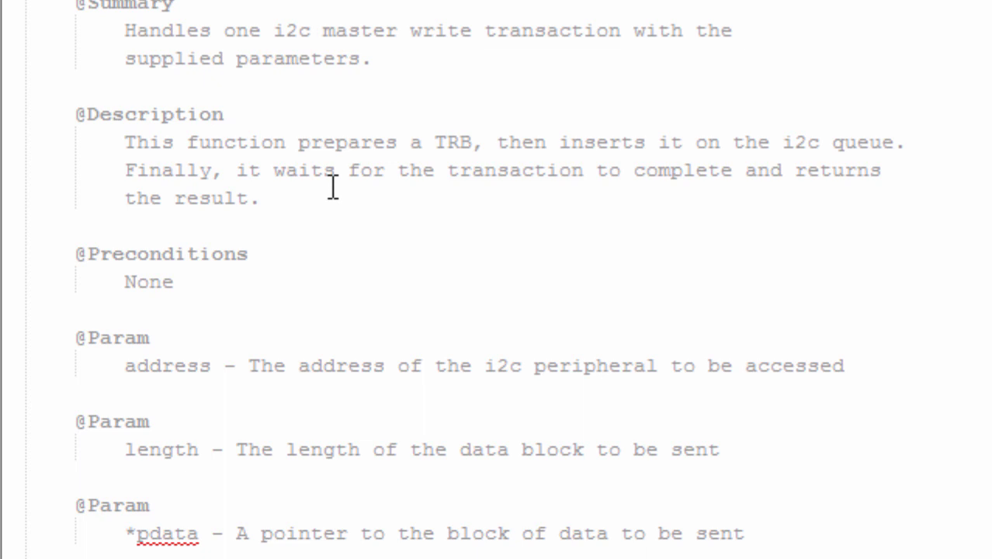
mouse_move(504, 155)
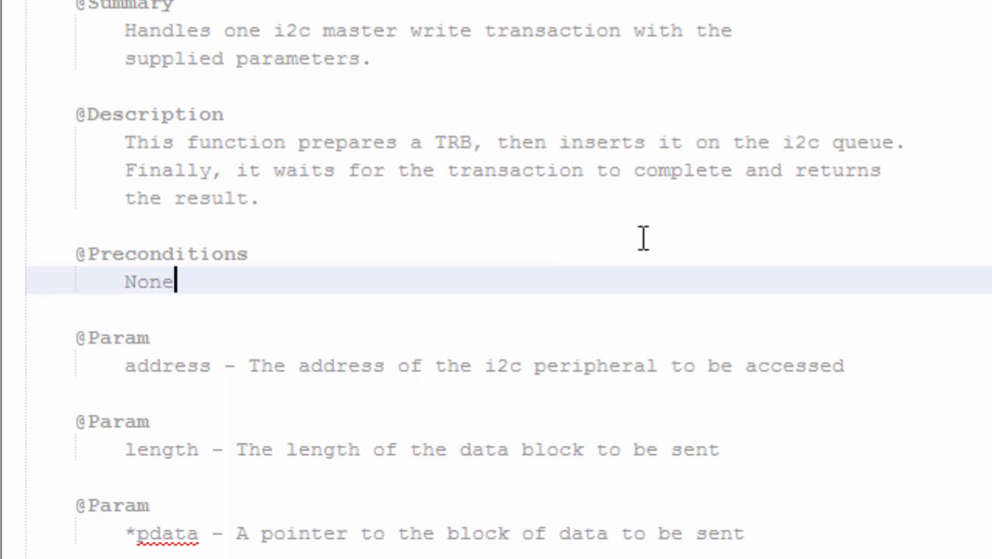
mouse_move(872, 169)
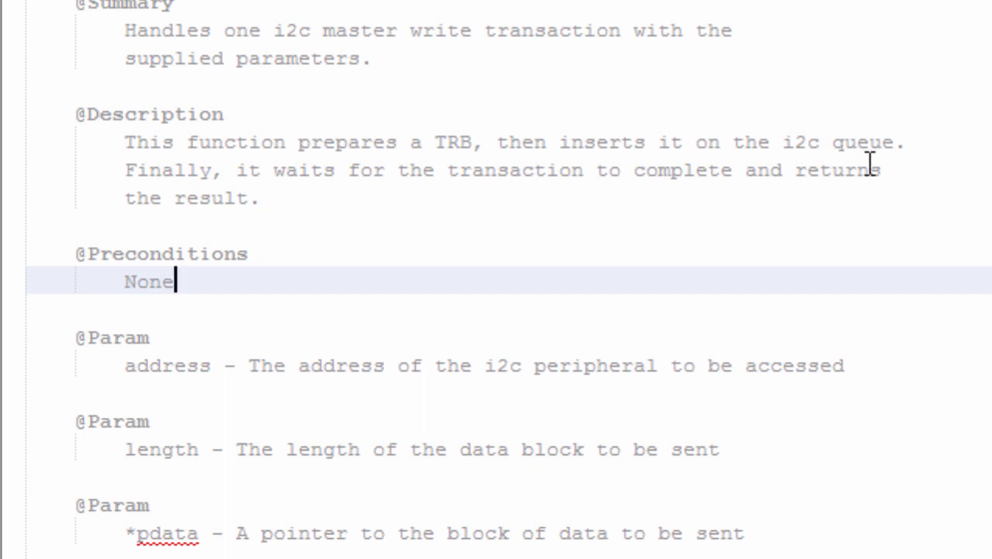
mouse_move(556, 221)
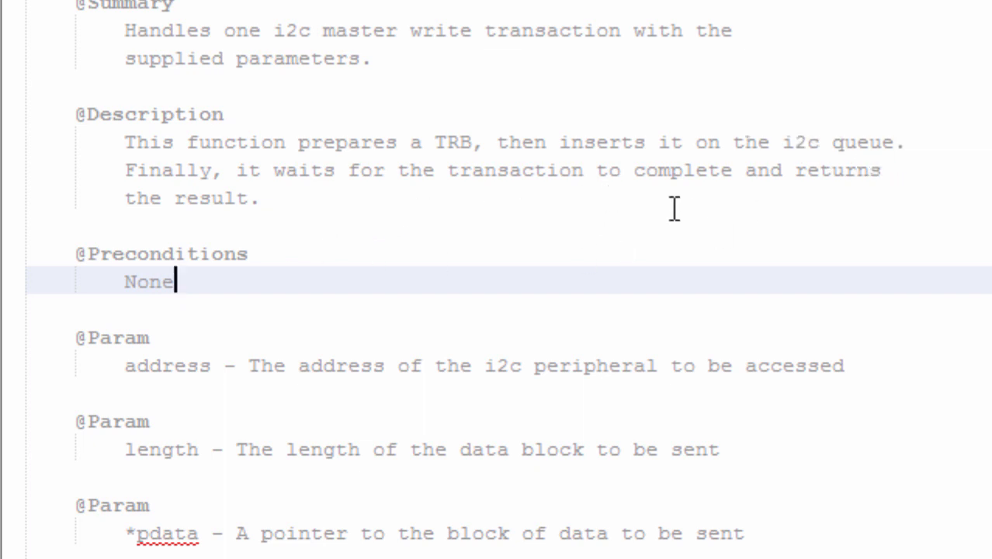
mouse_move(260, 218)
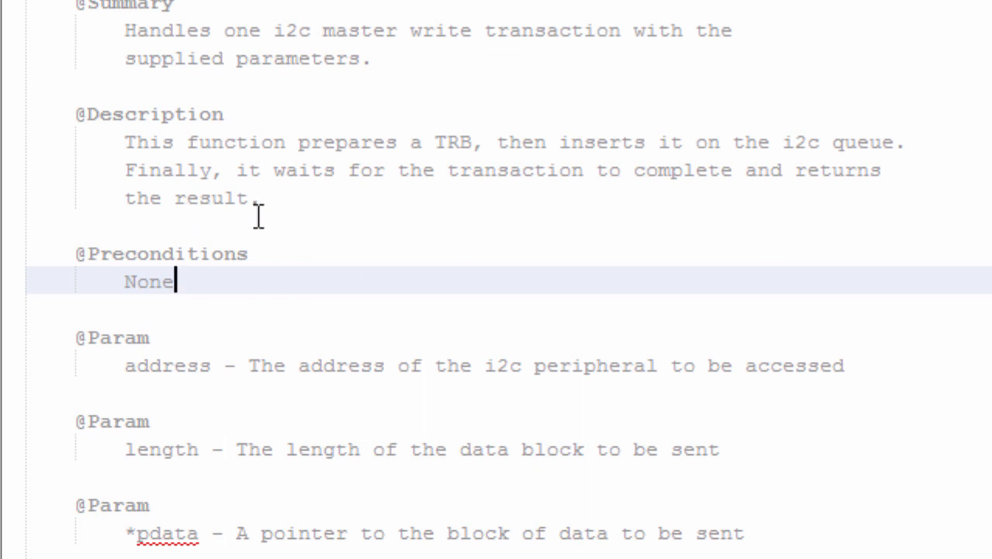
left_click(300, 120)
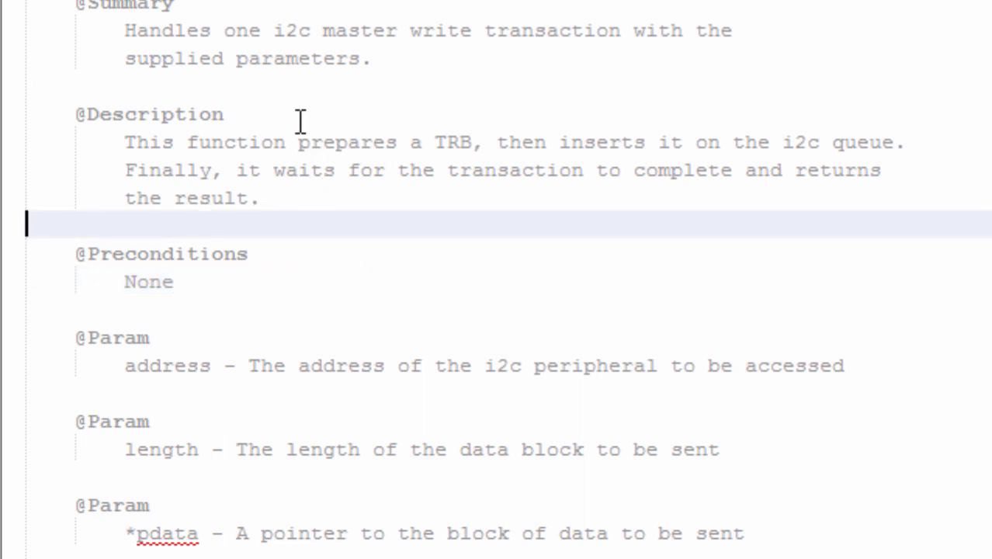
mouse_move(388, 109)
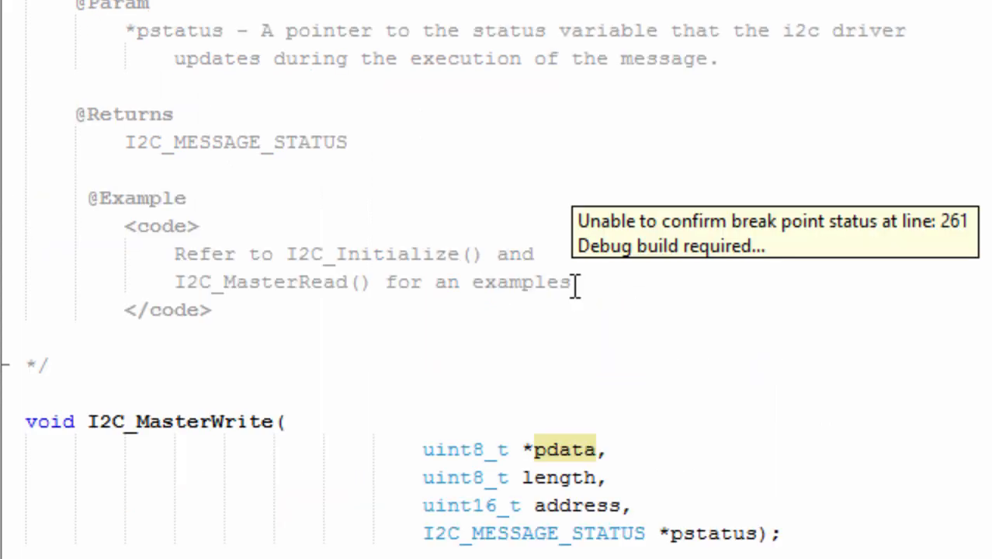
scroll("down", 3)
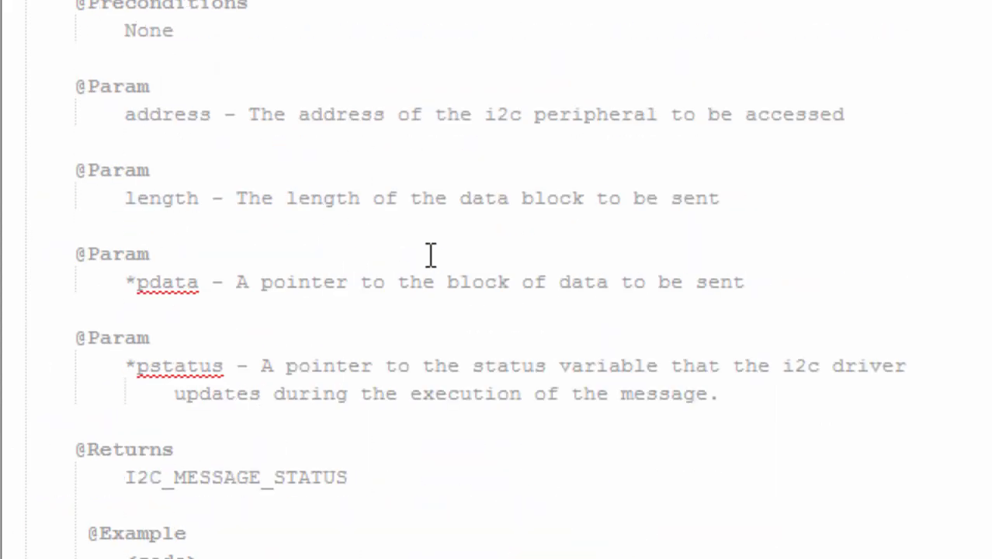
scroll("down", 3)
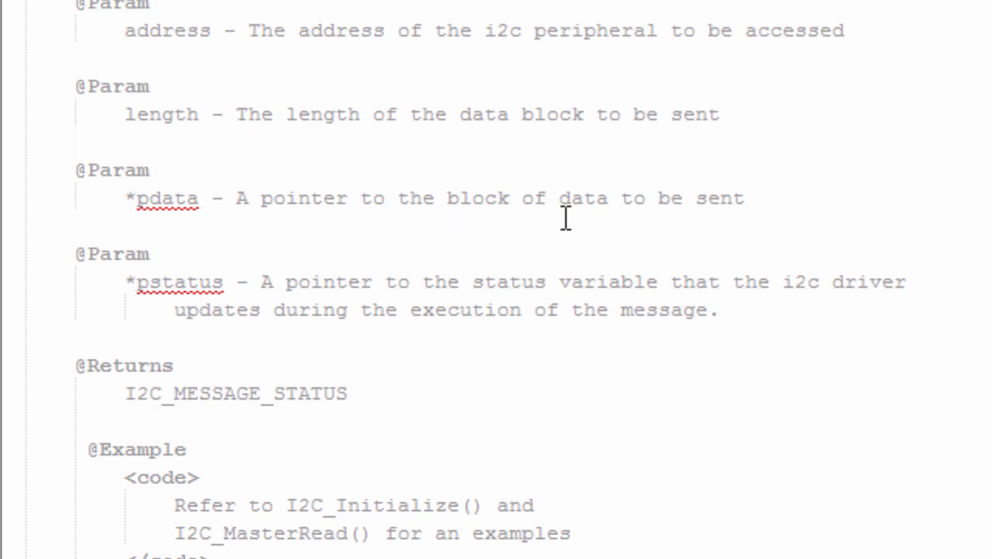
mouse_move(749, 209)
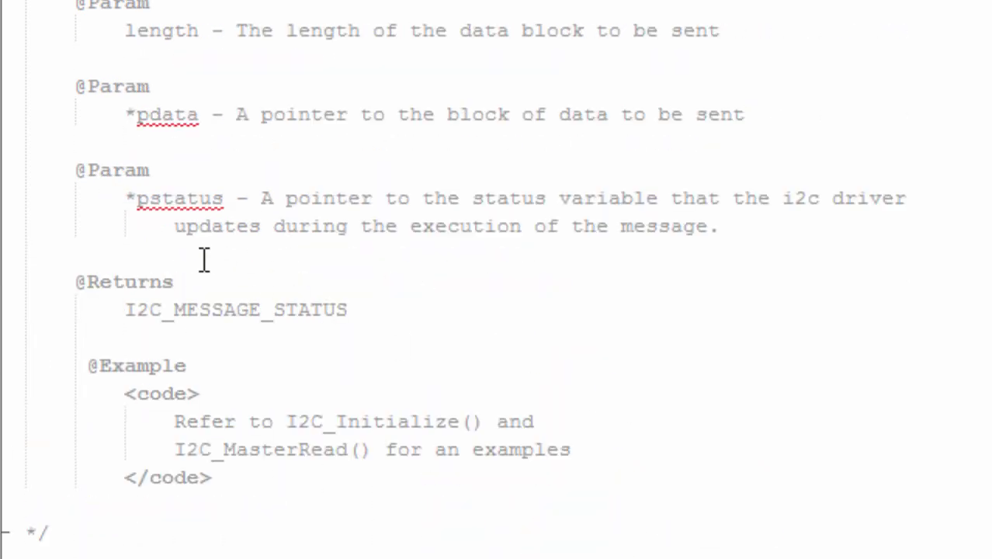
mouse_move(776, 39)
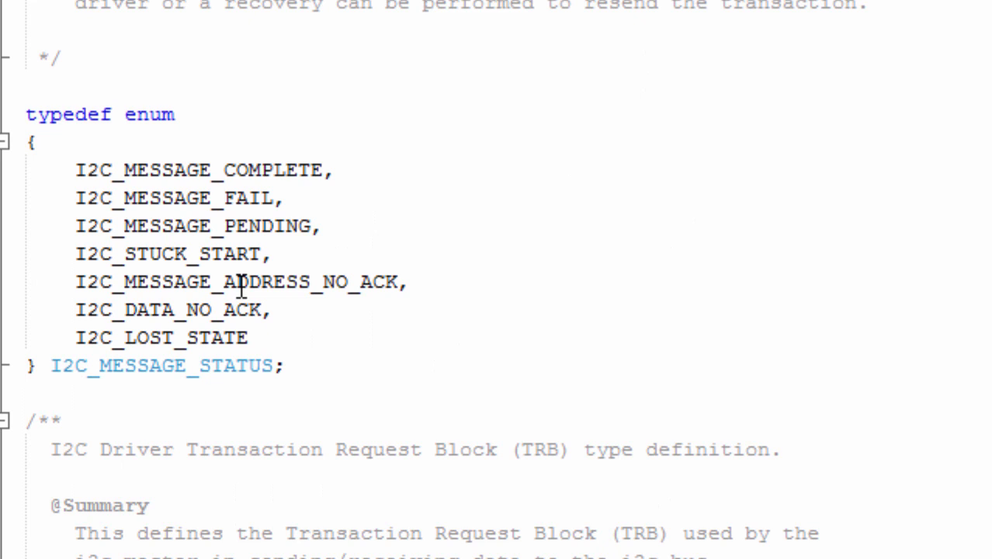
mouse_move(346, 350)
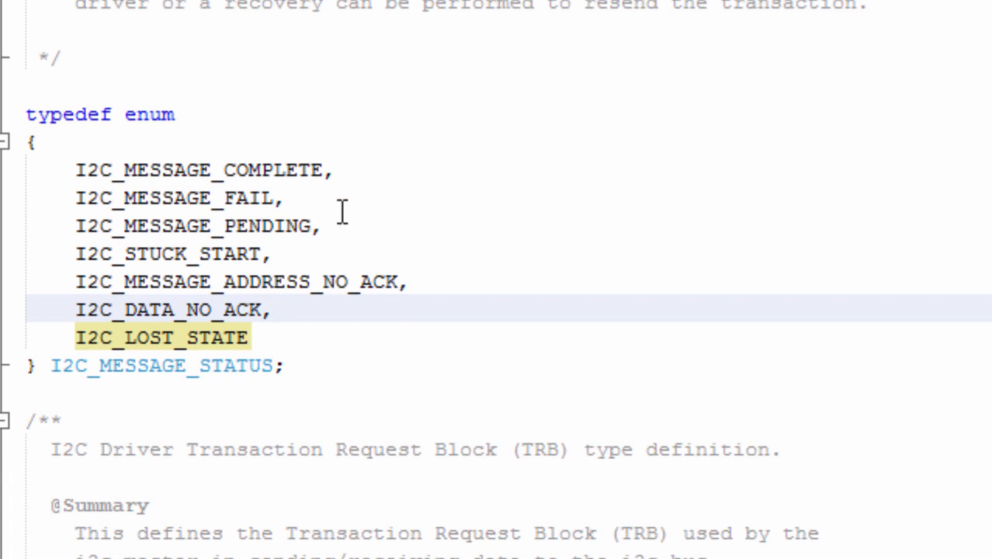
mouse_move(402, 229)
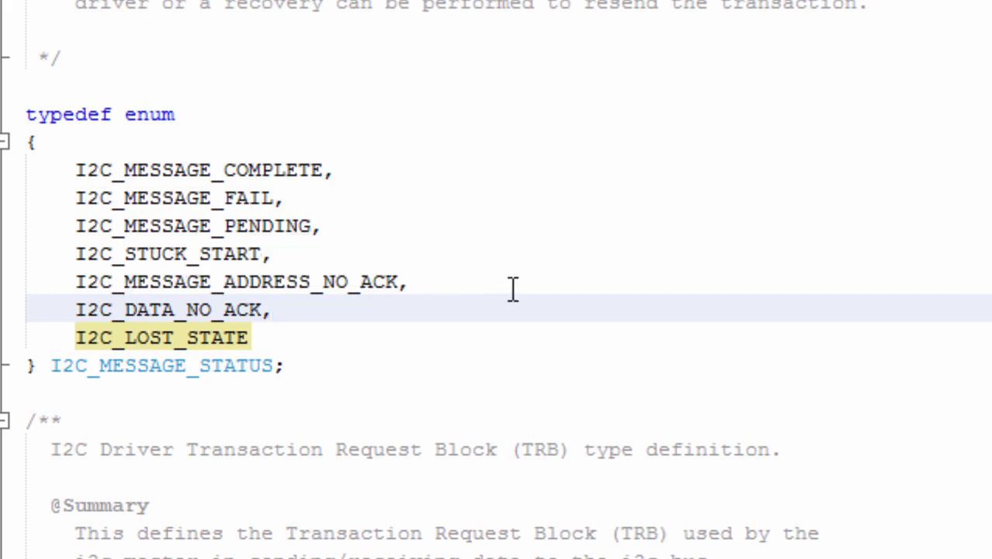
mouse_move(427, 277)
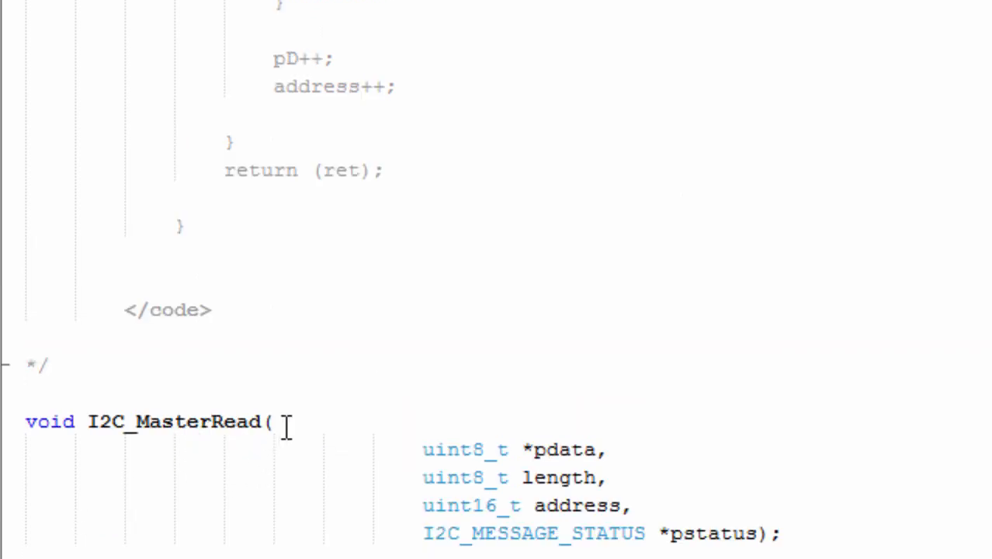
Scroll i2c.h down to the I2C_MasterRead declaration and its EEPROM example
scroll("down", 3)
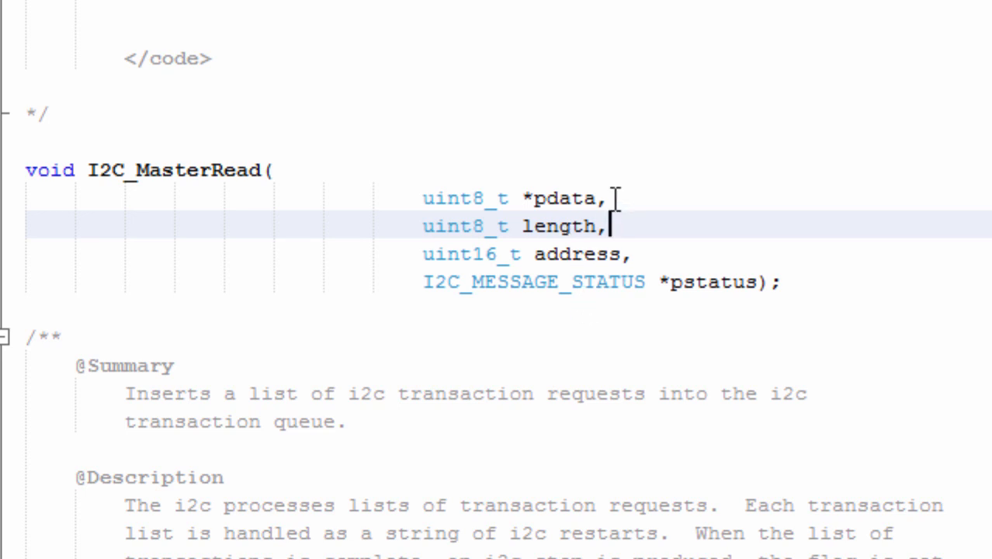
mouse_move(657, 235)
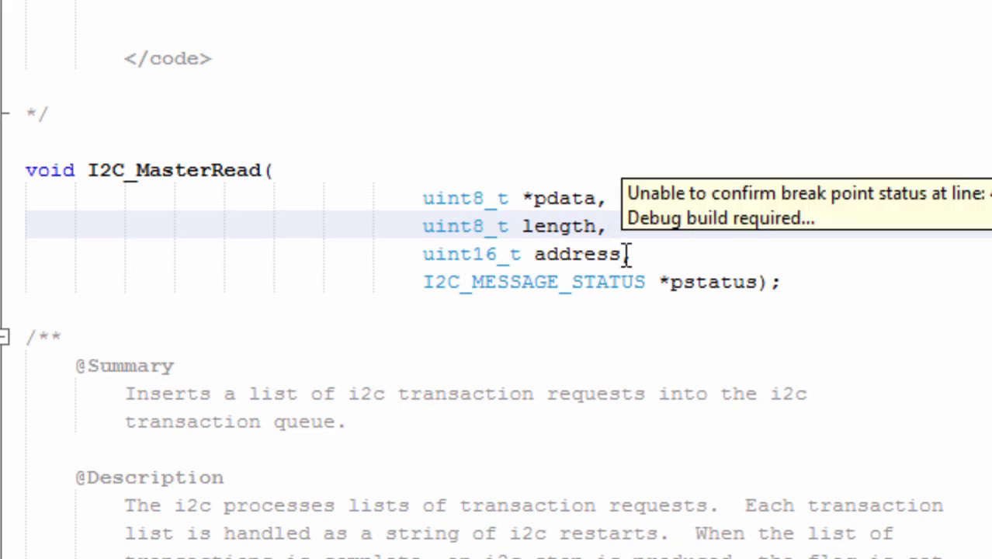
mouse_move(652, 303)
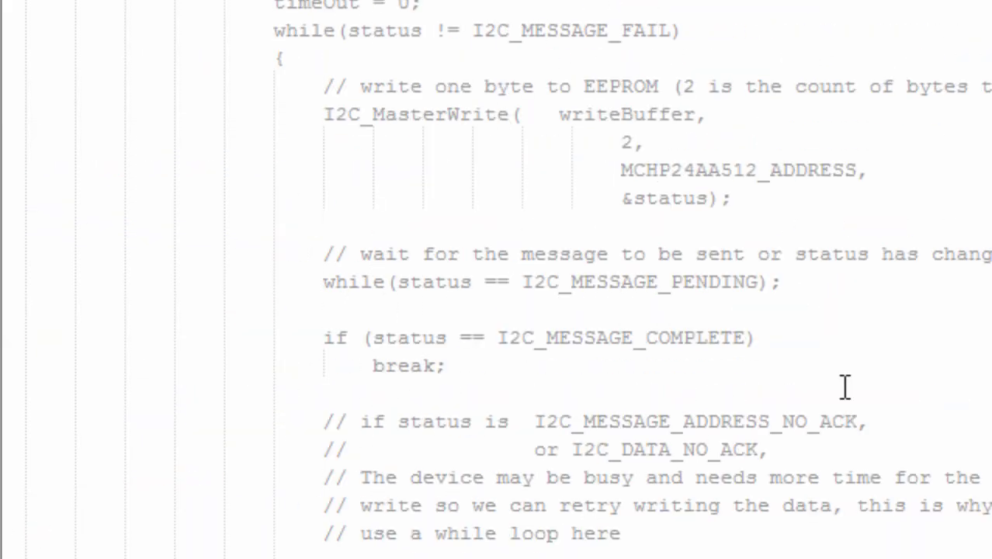
Scroll i2c.h to the I2C_MasterReadTRBBuild prototype taking ptrb, pdata, length and address
scroll("up", 3)
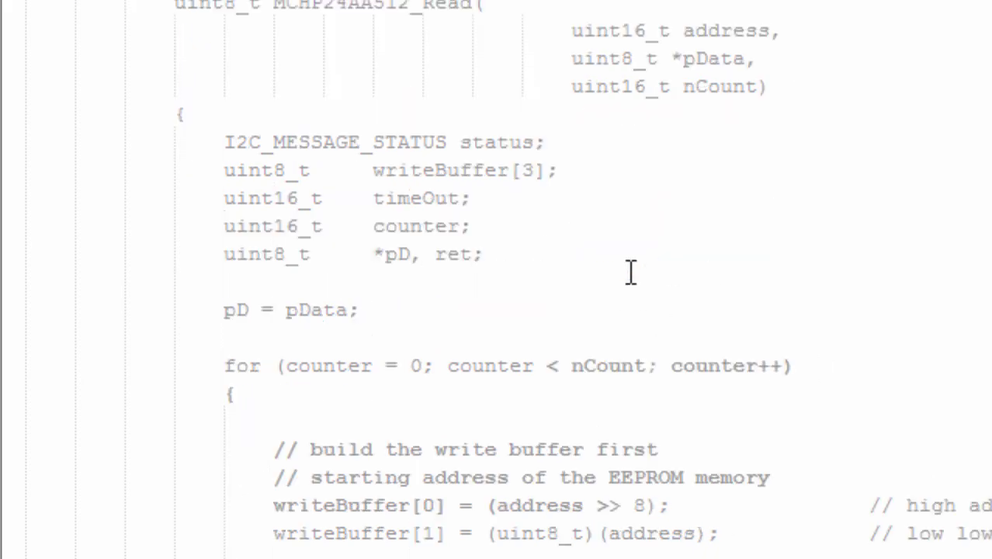
scroll("down", 3)
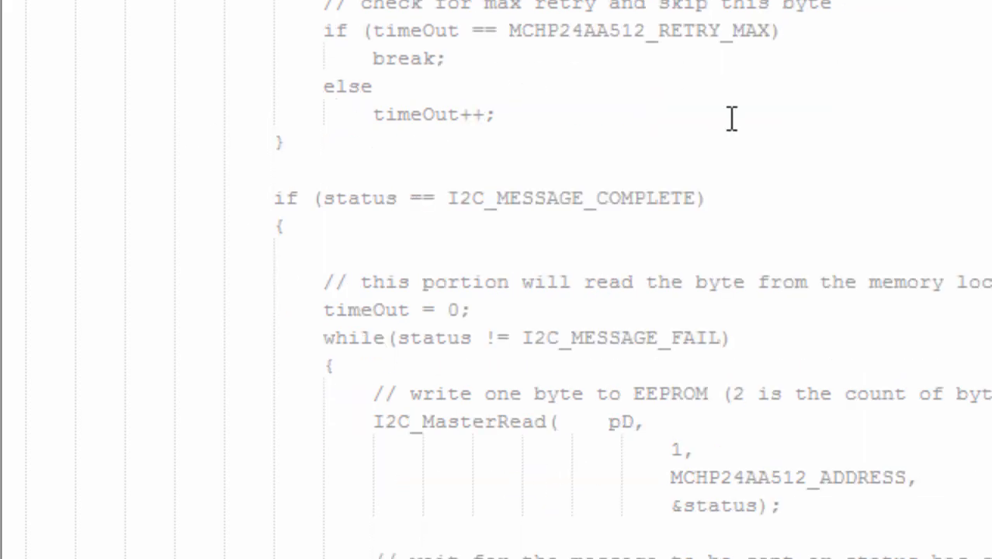
scroll("down", 3)
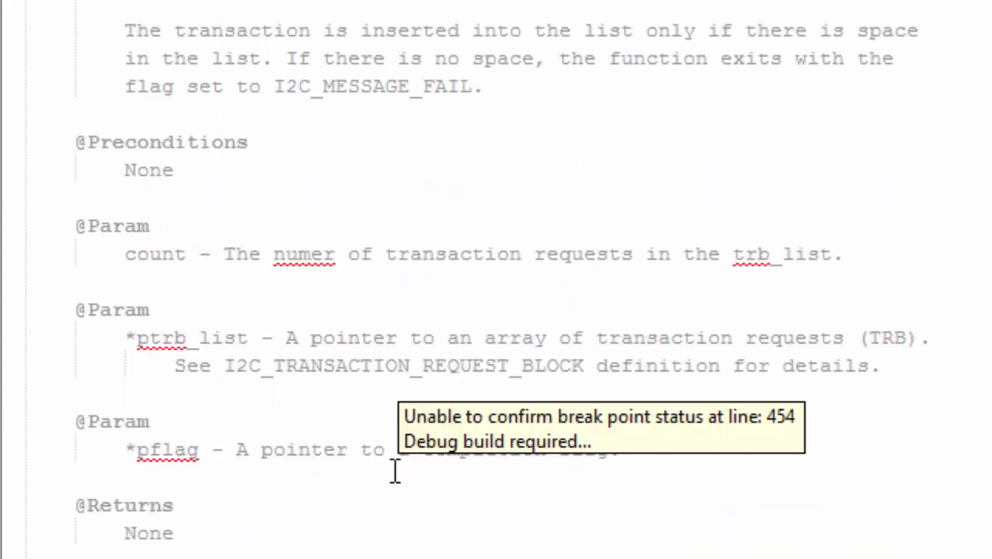
scroll("down", 3)
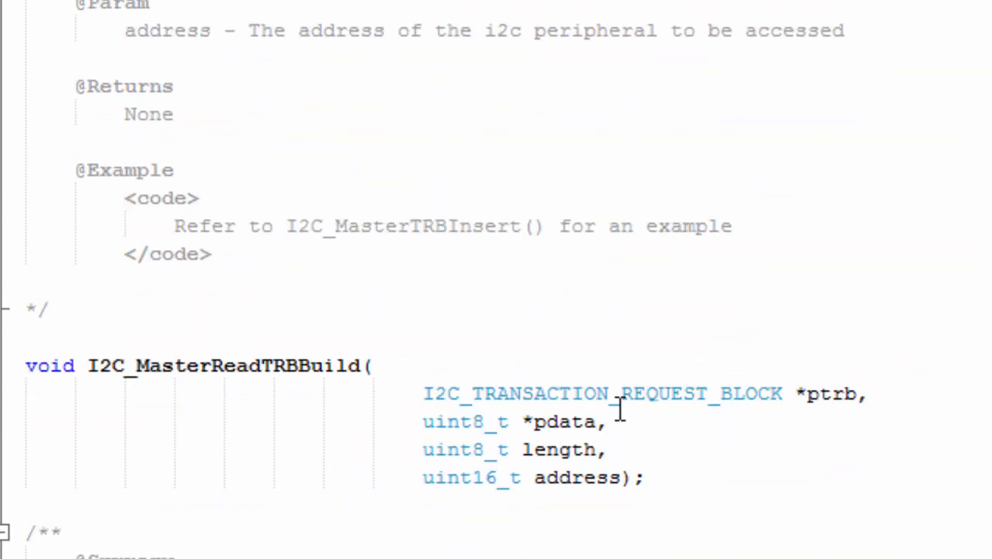
Scroll past the read/write TRB build functions to the I2C_MasterQueueIsEmpty documentation
double_click(225, 365)
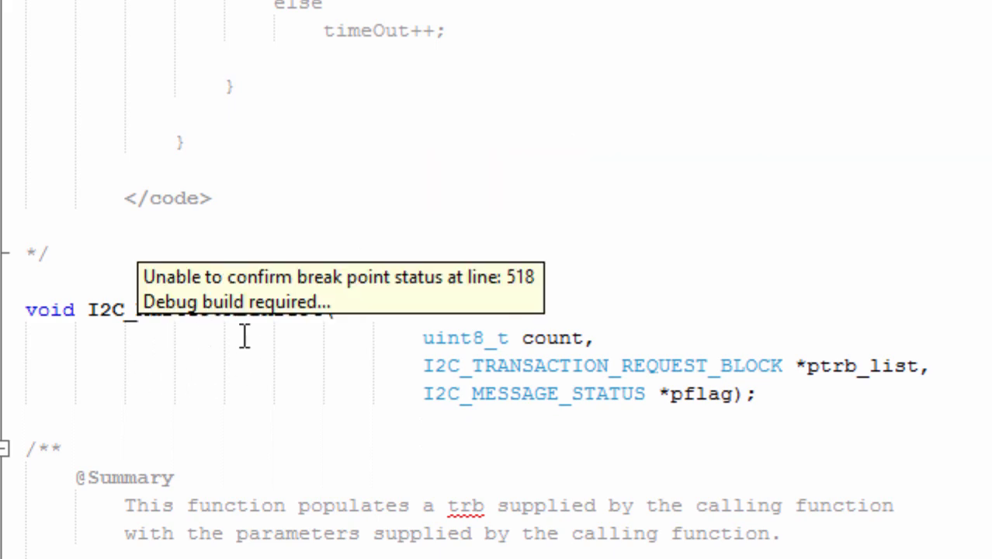
scroll("down", 3)
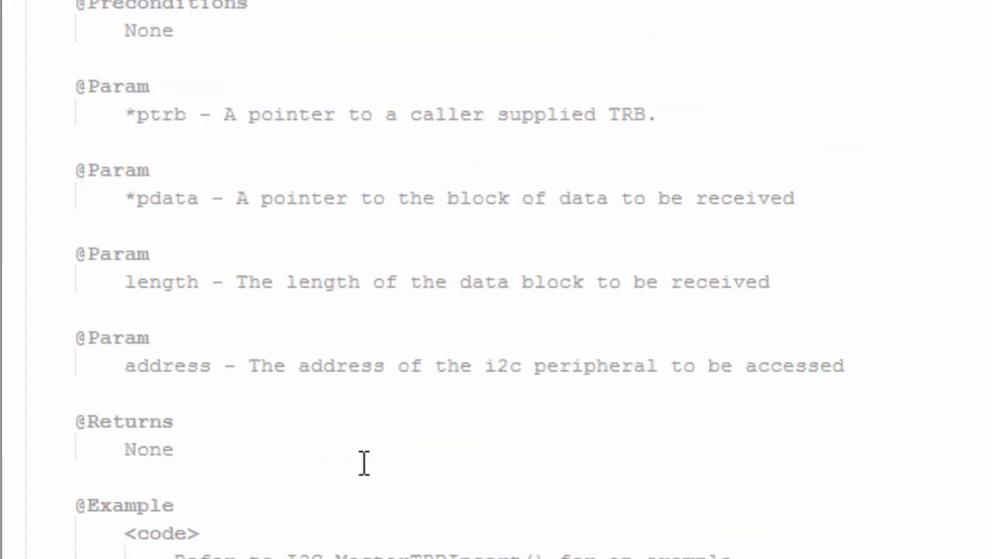
scroll("down", 3)
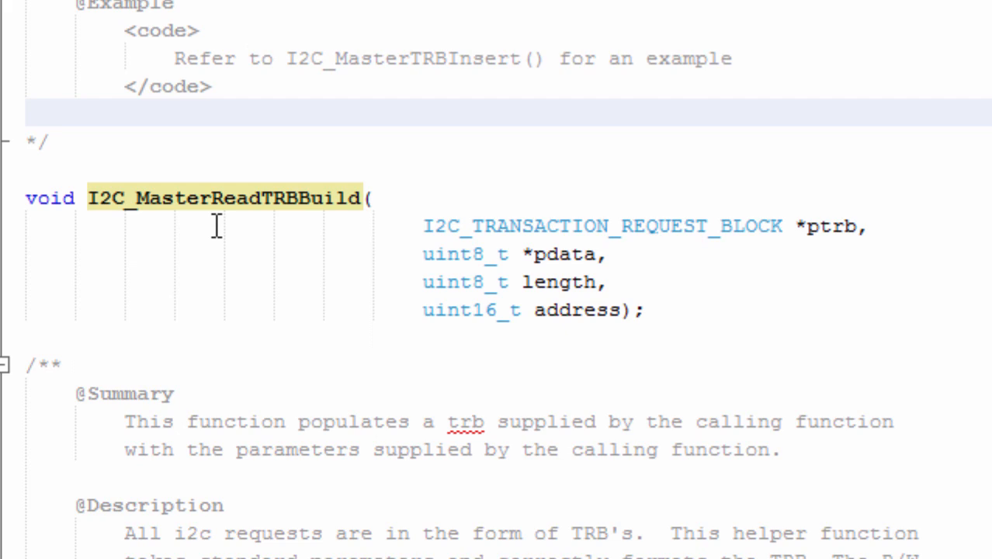
scroll("down", 3)
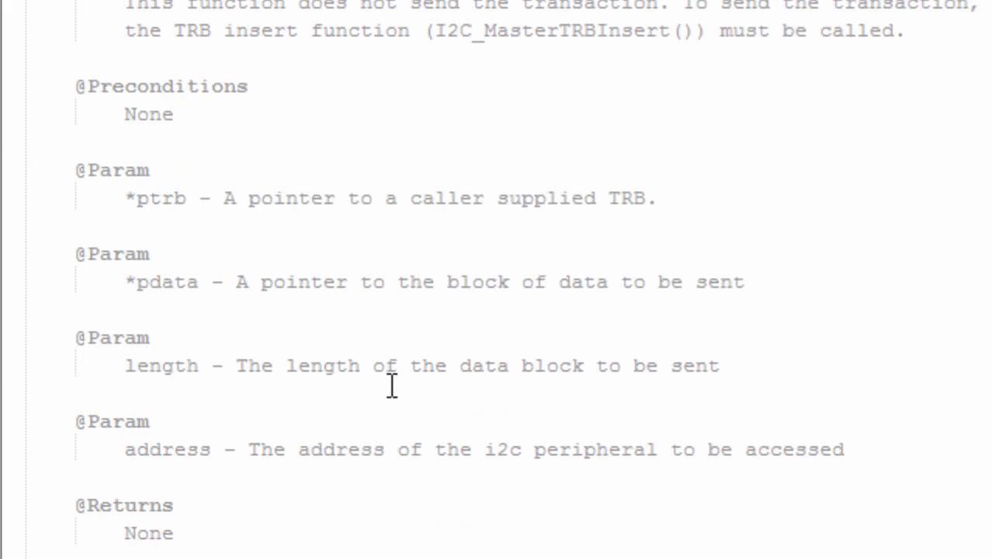
scroll("down", 3)
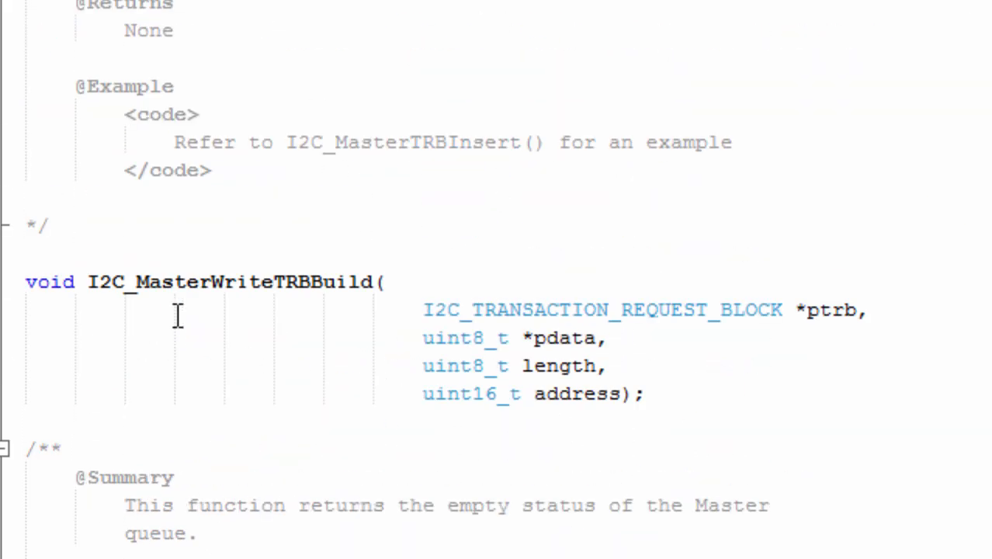
mouse_move(353, 384)
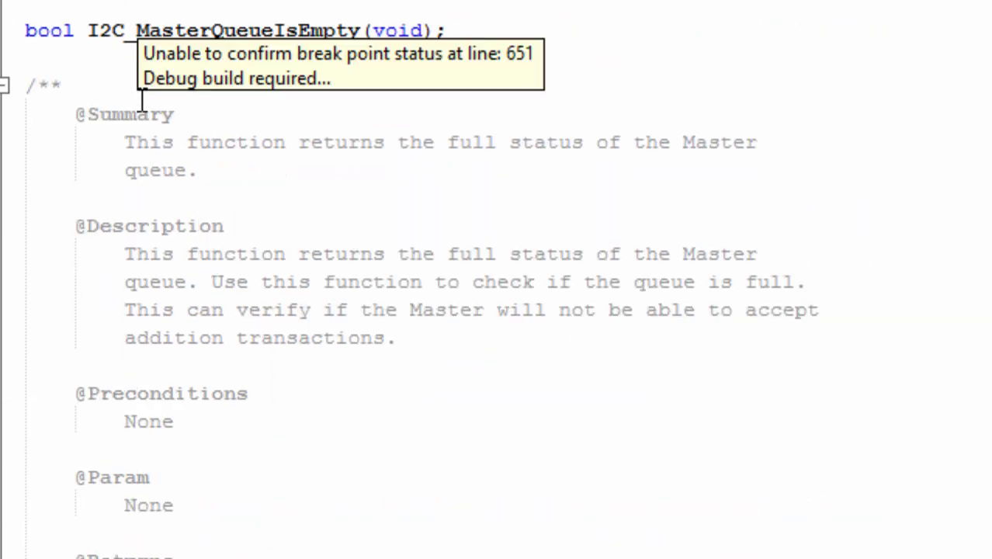
scroll("down", 3)
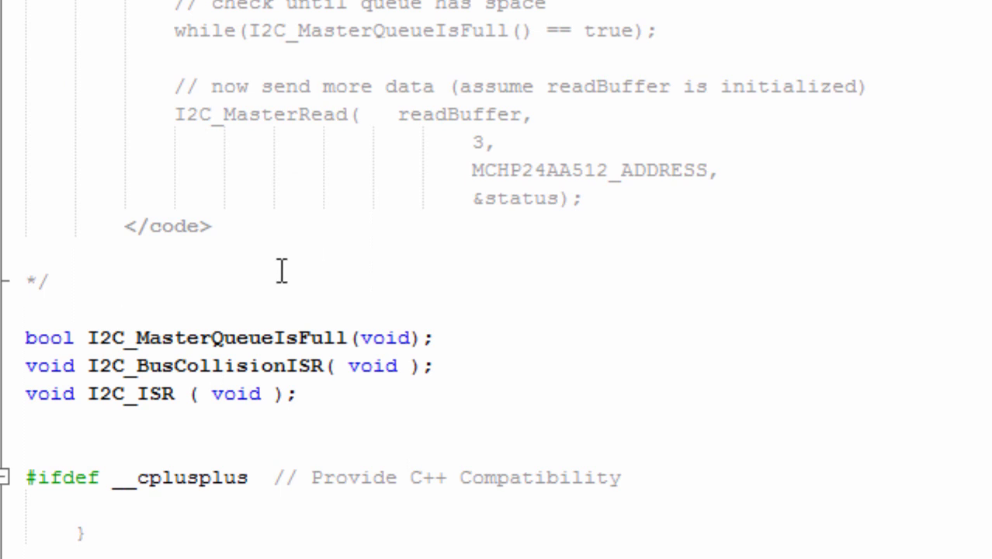
mouse_move(329, 257)
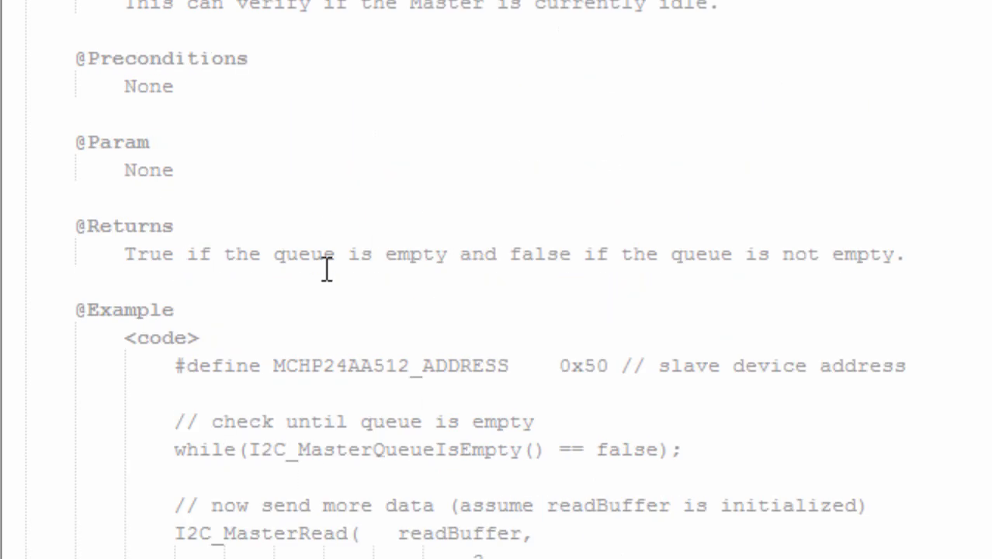
Leave i2c.h for the Code Configurator System Module showing the 8 MHz internal oscillator
left_click(450, 393)
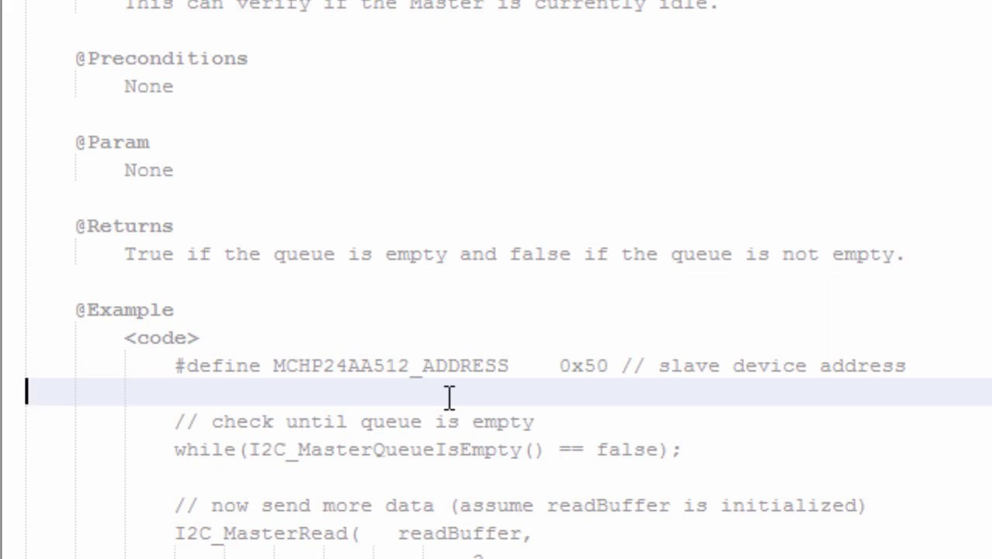
scroll("down", 3)
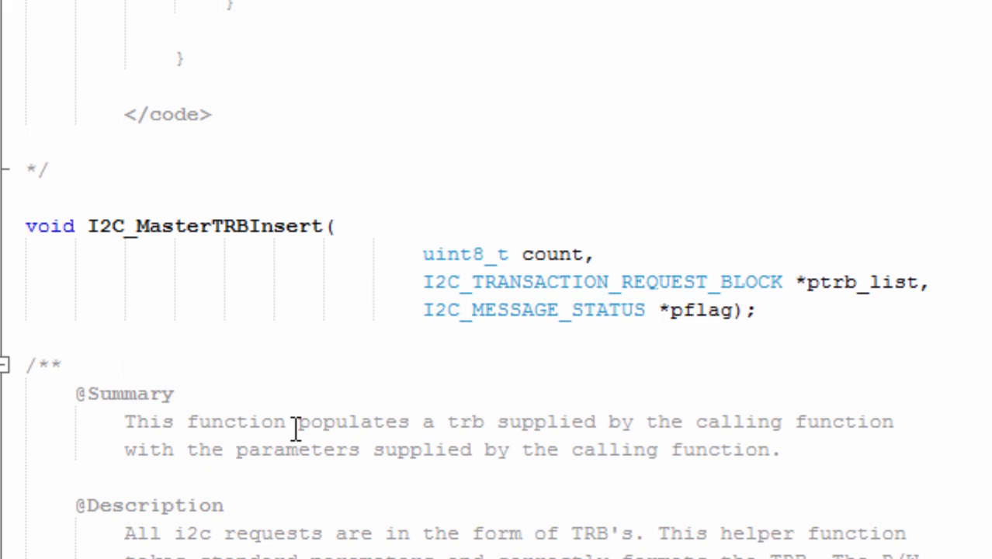
scroll("down", 3)
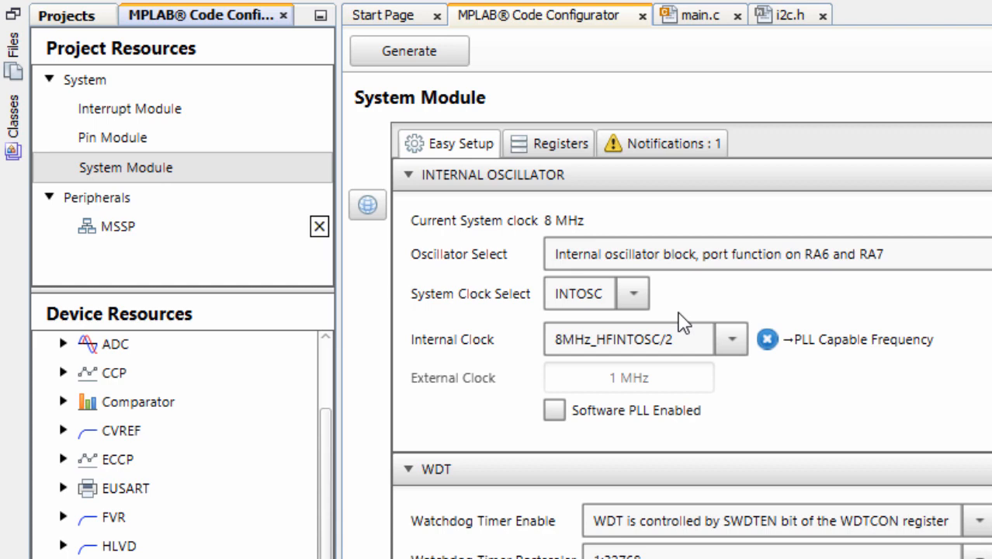
Set MSSP Mode to I2C Slave and Slew Rate Control to Standard Speed
left_click(118, 226)
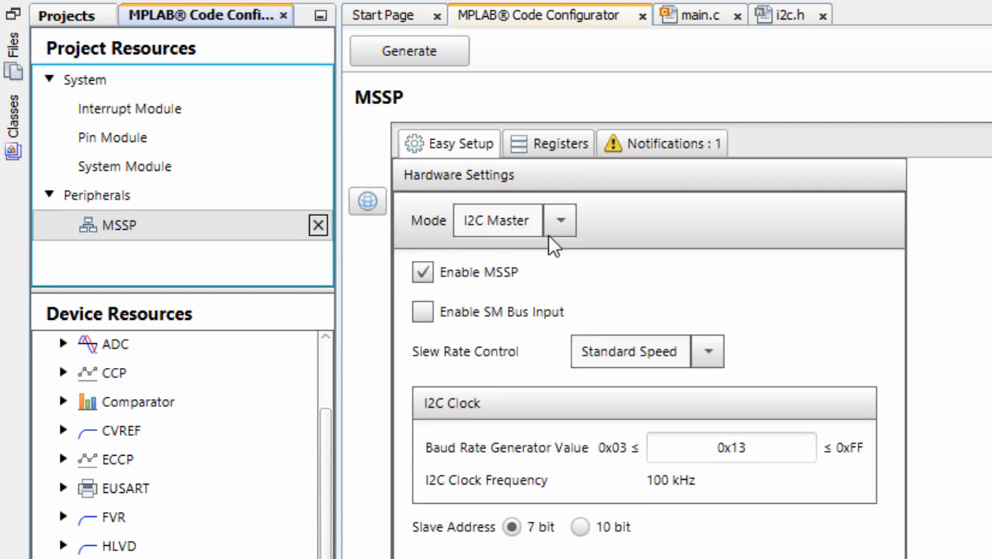
left_click(559, 219)
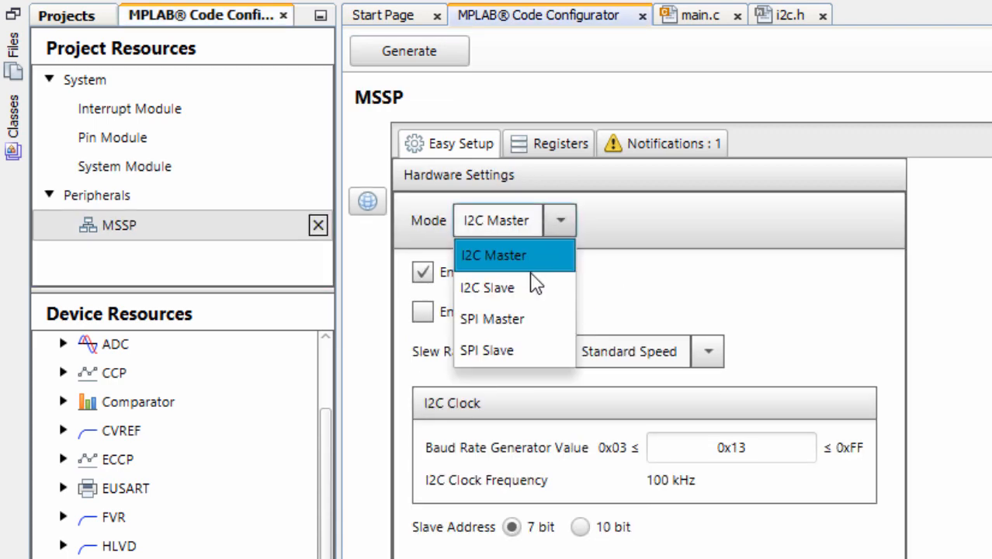
left_click(487, 287)
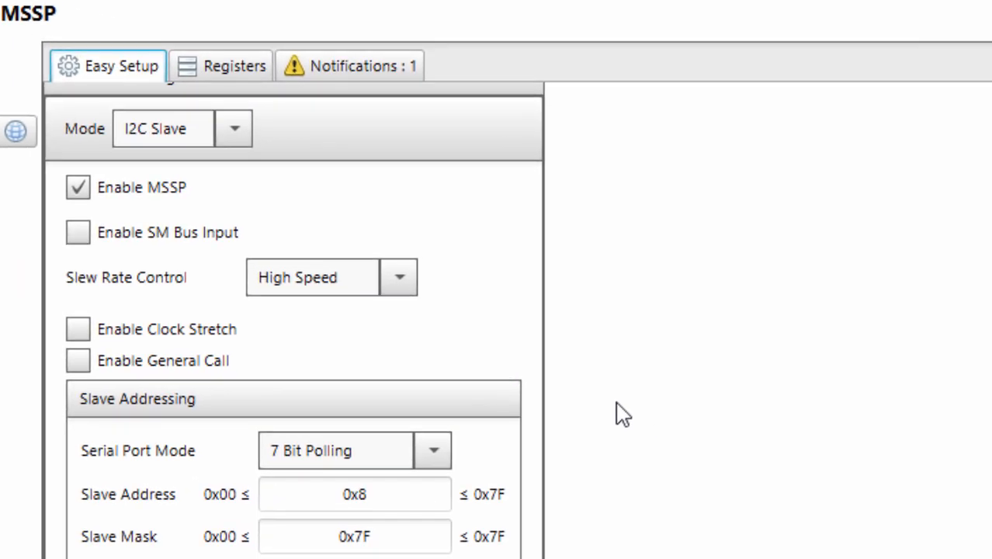
mouse_move(464, 289)
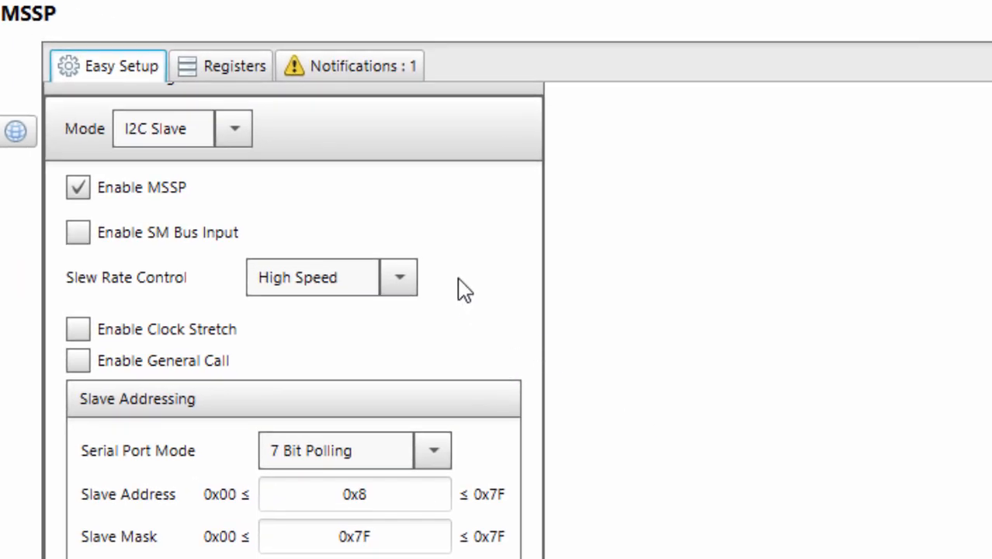
mouse_move(210, 208)
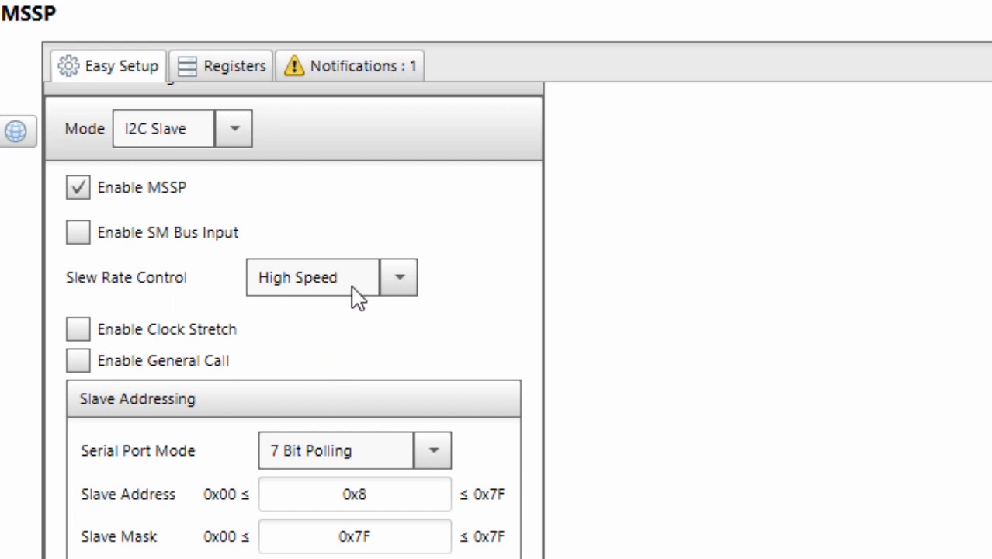
left_click(312, 277)
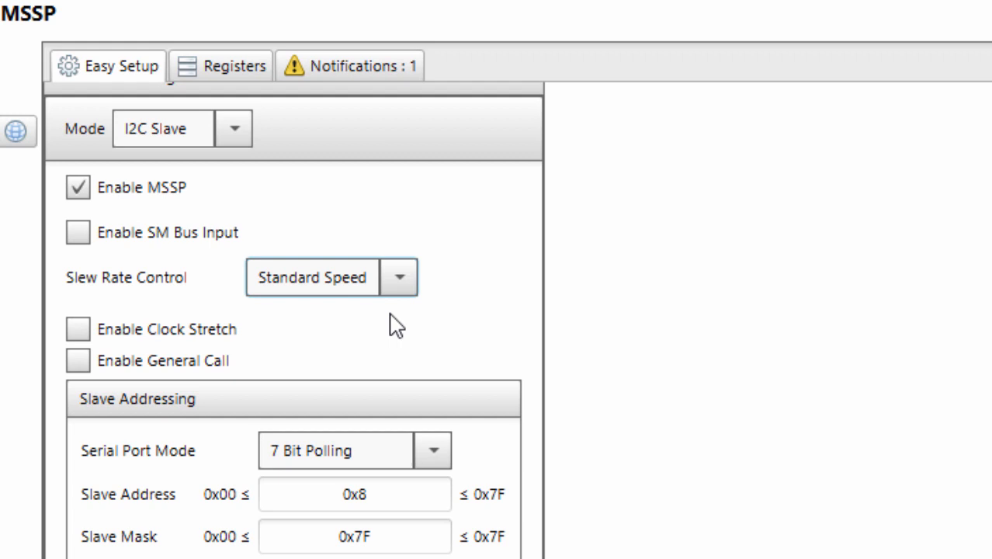
mouse_move(442, 299)
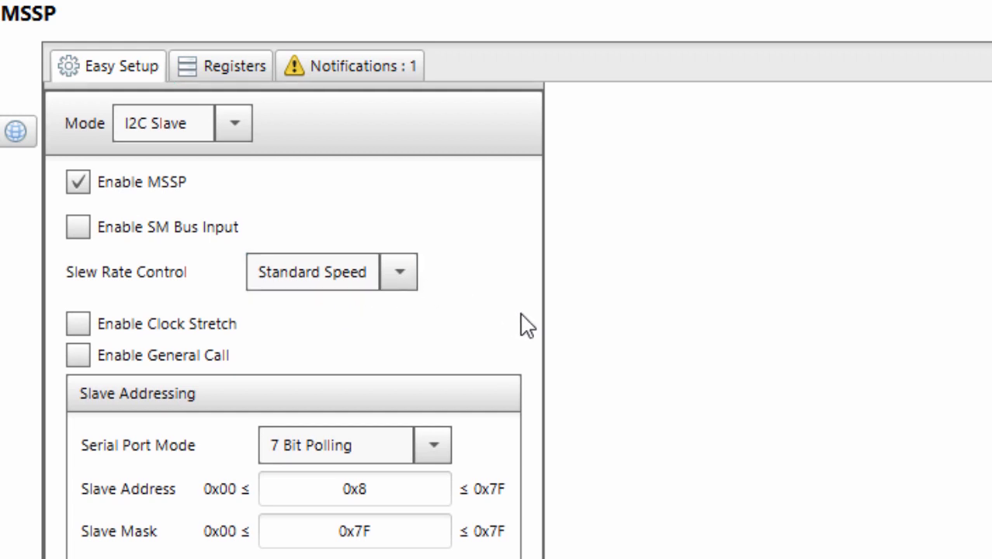
mouse_move(431, 477)
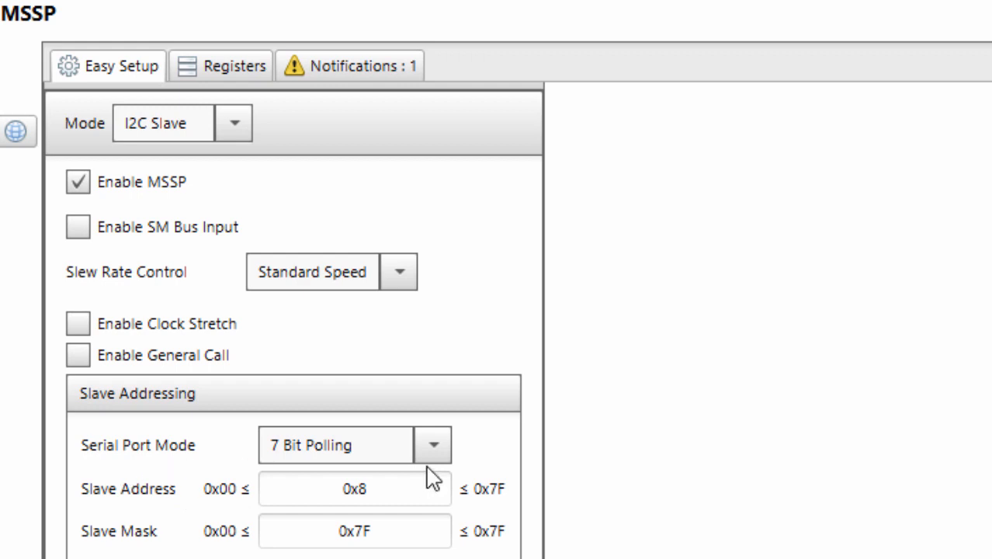
left_click(432, 445)
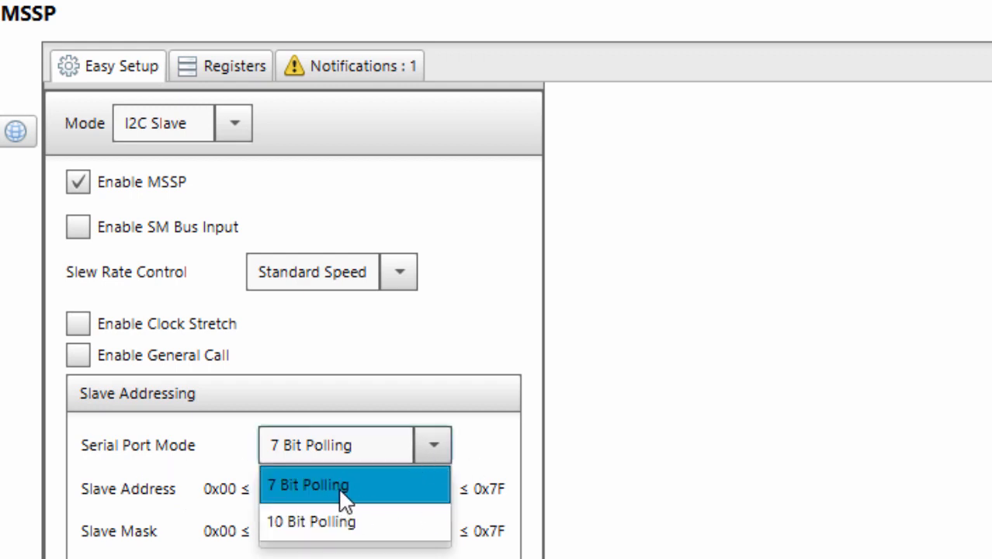
left_click(308, 484)
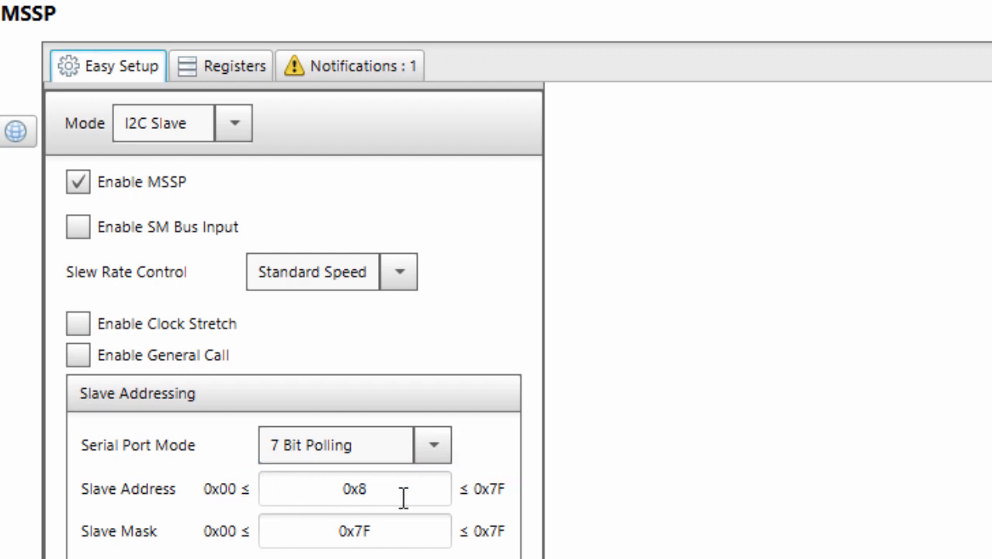
left_click(354, 488)
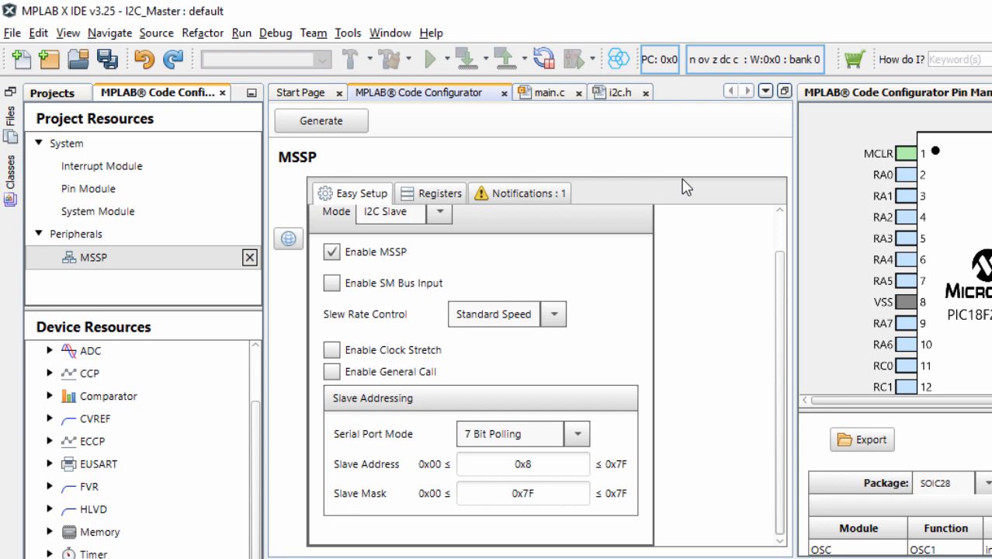
mouse_move(757, 356)
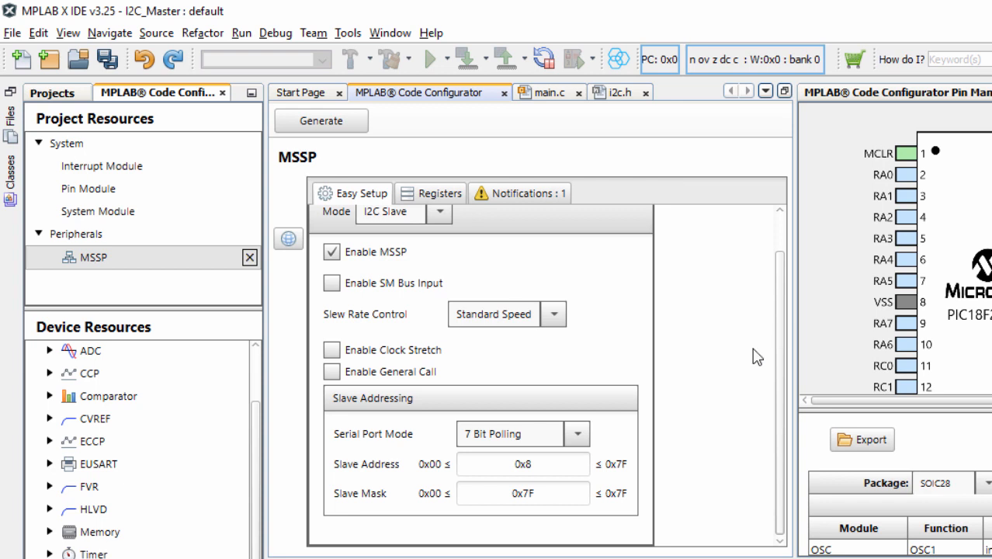